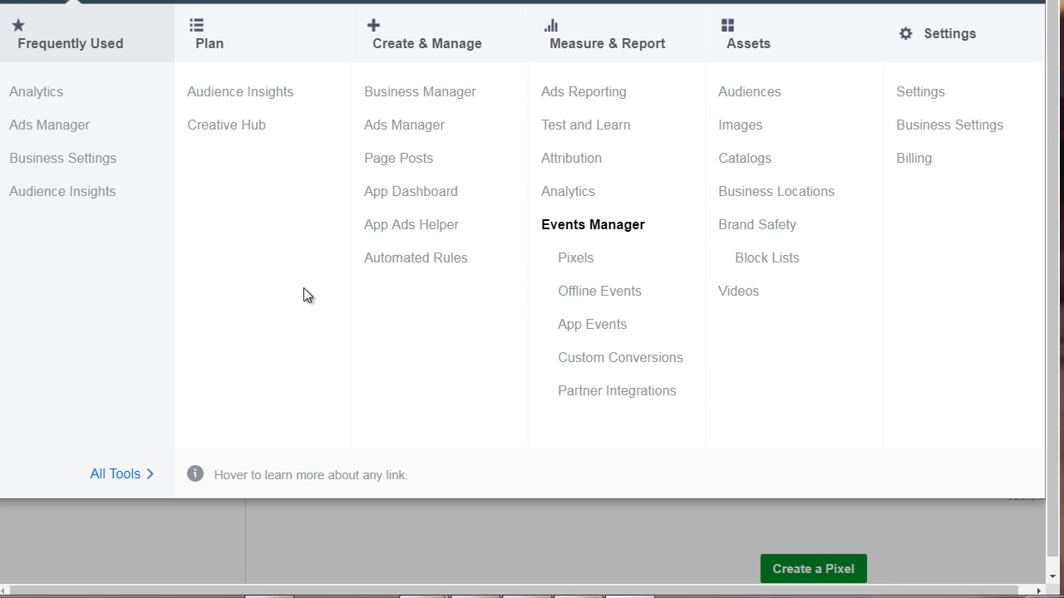
pyautogui.moveTo(237, 210)
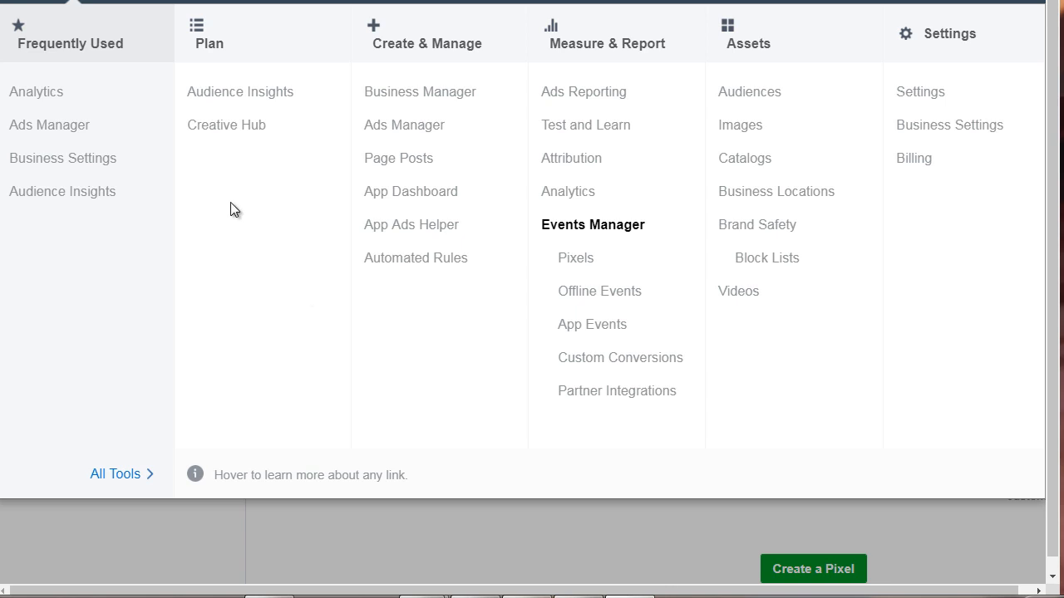
pyautogui.moveTo(228, 207)
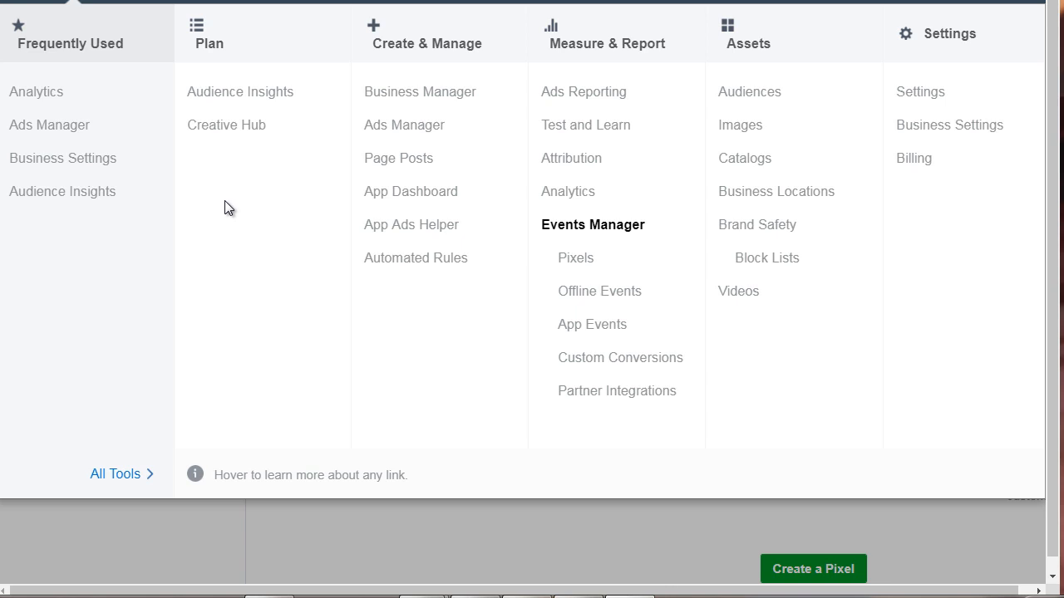
pyautogui.moveTo(123, 475)
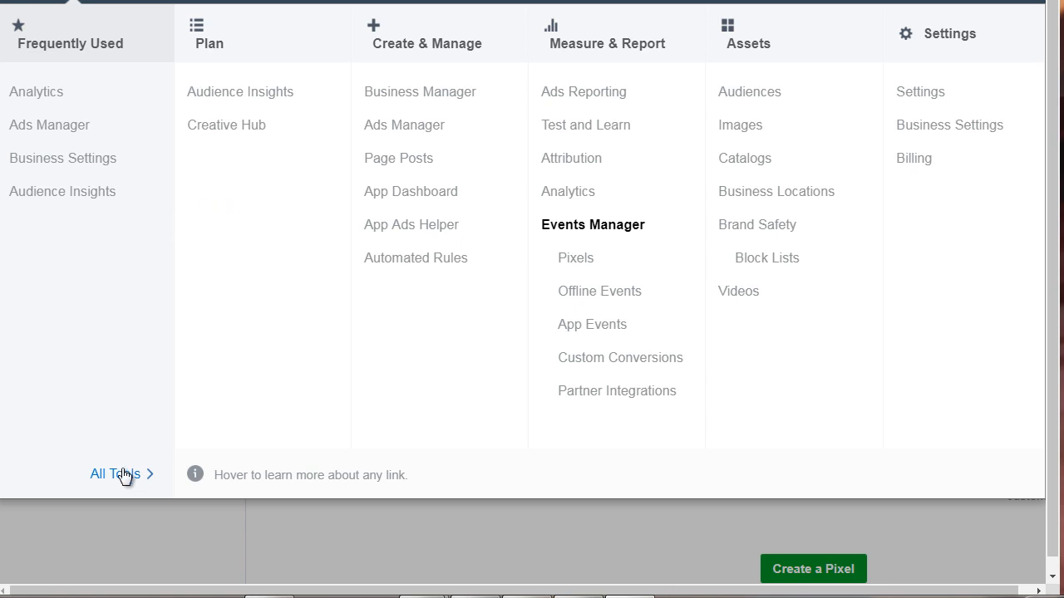
pyautogui.moveTo(410, 348)
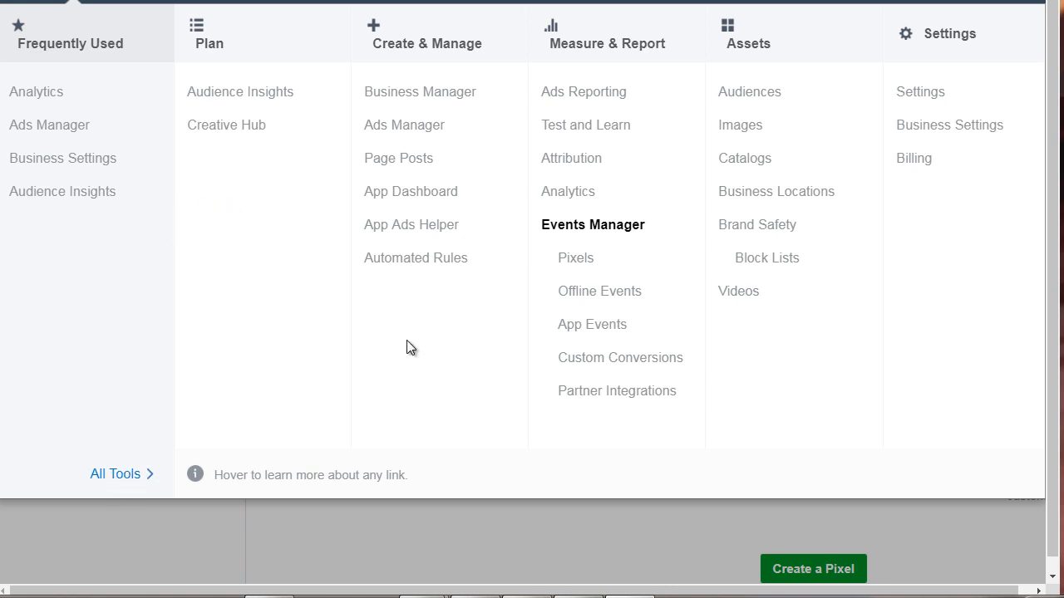
pyautogui.moveTo(484, 300)
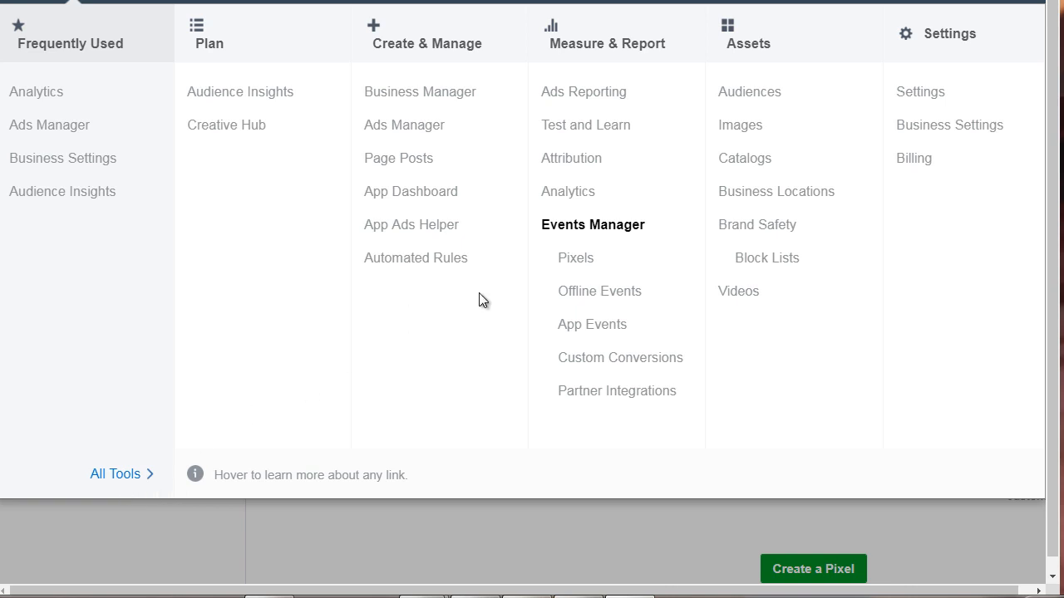
pyautogui.moveTo(575, 257)
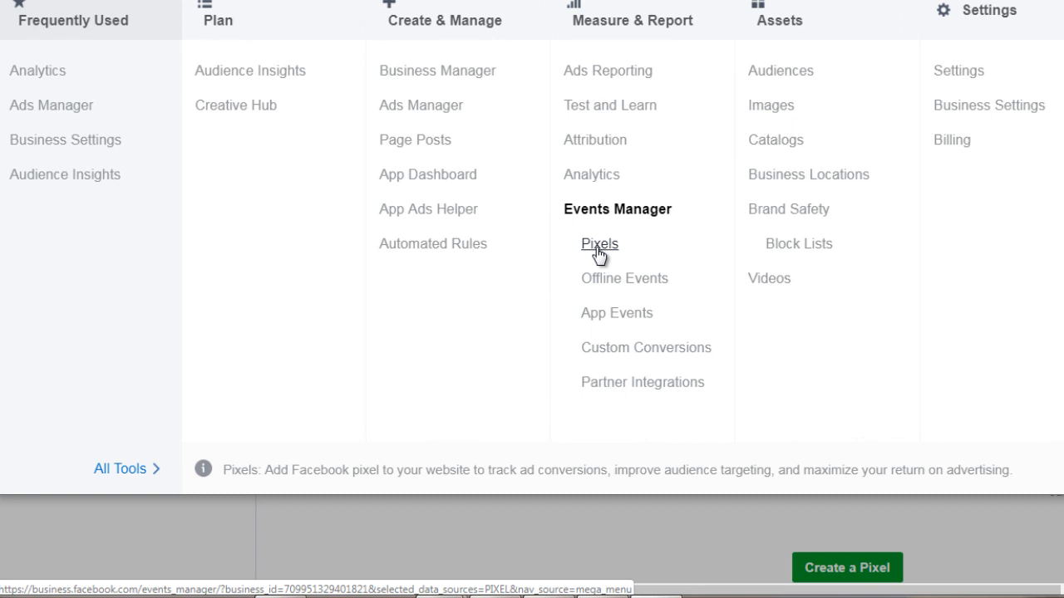
# - Open the Pixels data sources page in Events Manager
pyautogui.click(600, 243)
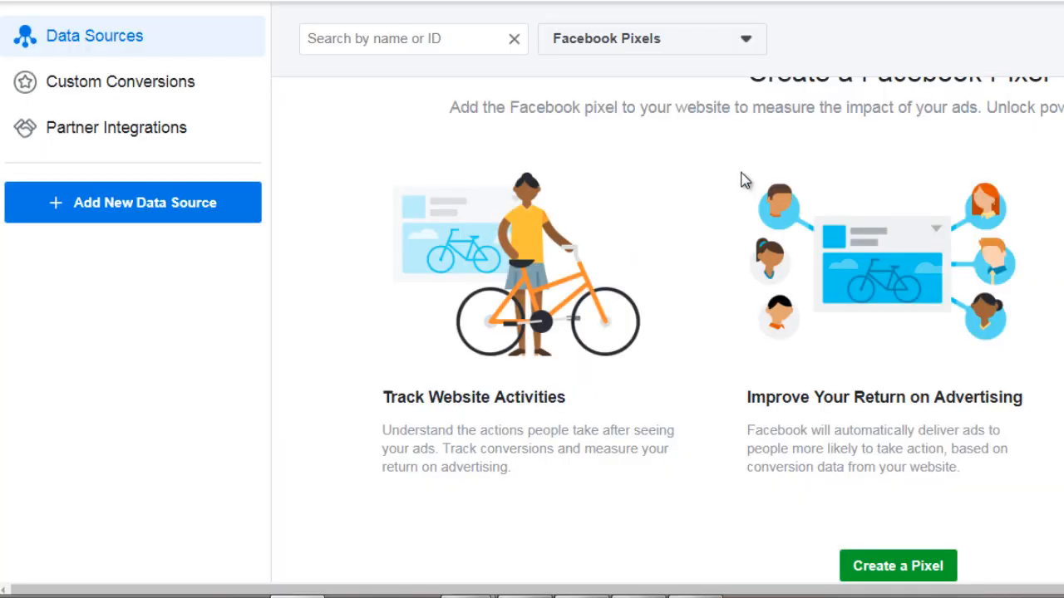
pyautogui.moveTo(501, 327)
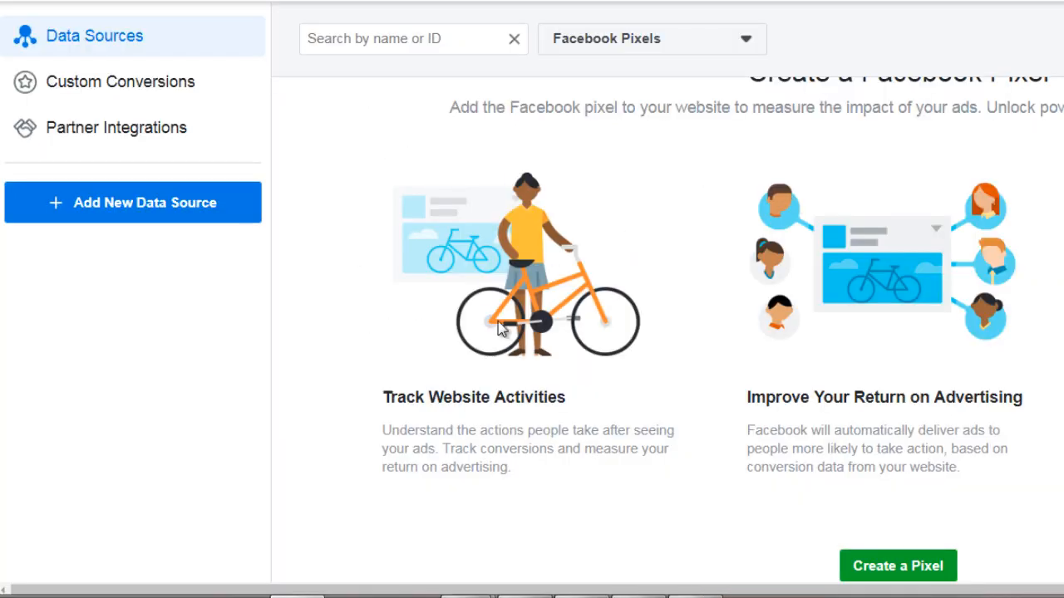
pyautogui.moveTo(348, 220)
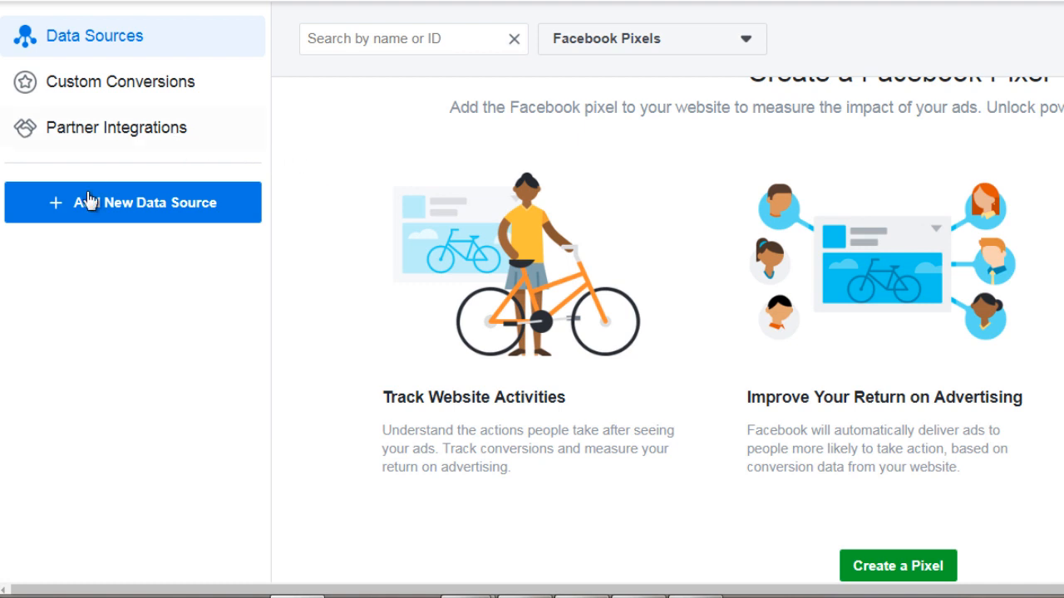
pyautogui.moveTo(175, 208)
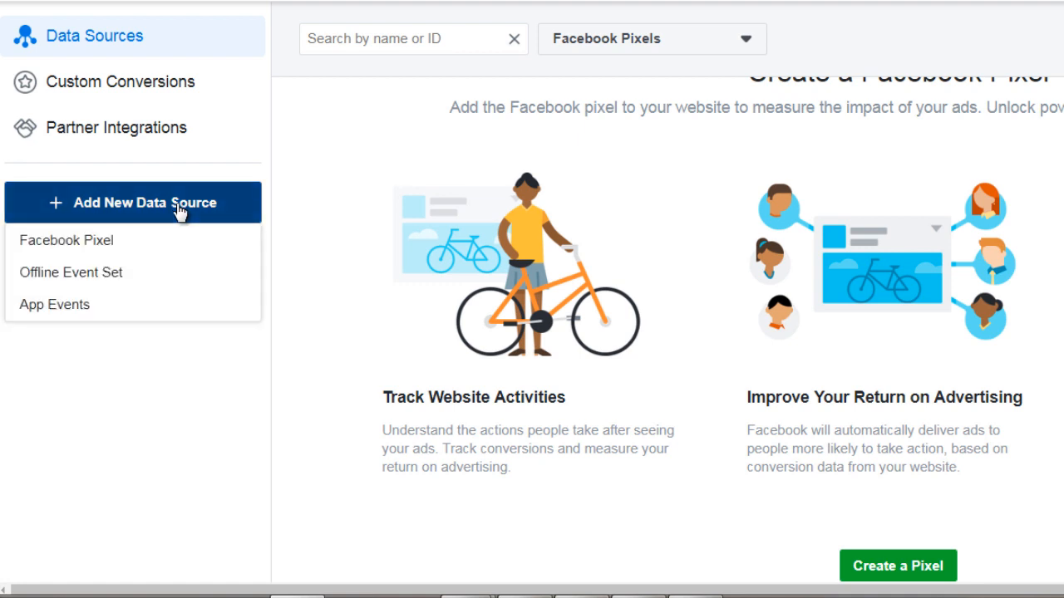
pyautogui.moveTo(172, 254)
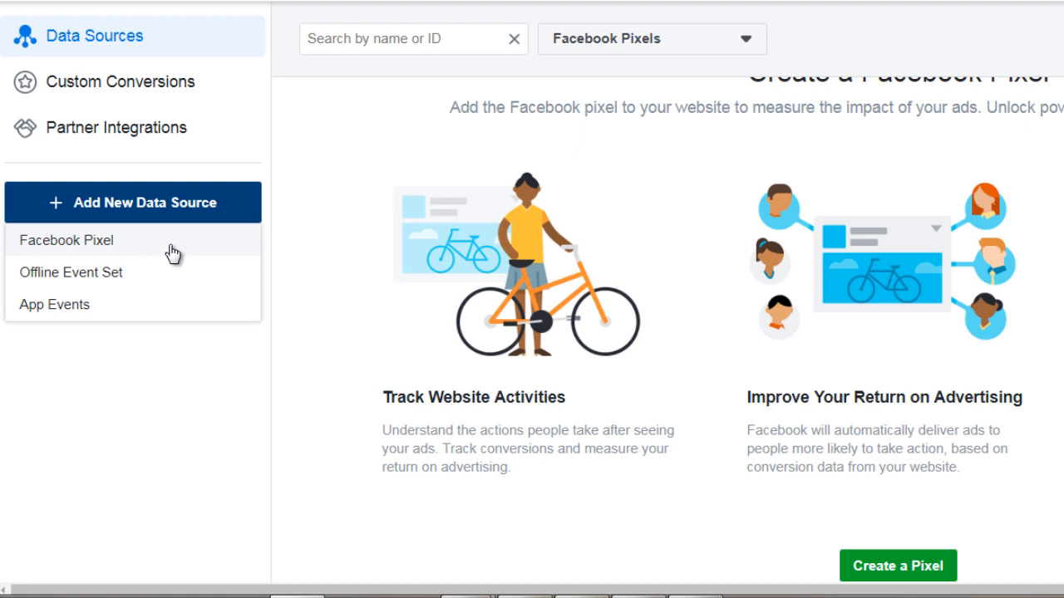
pyautogui.moveTo(154, 249)
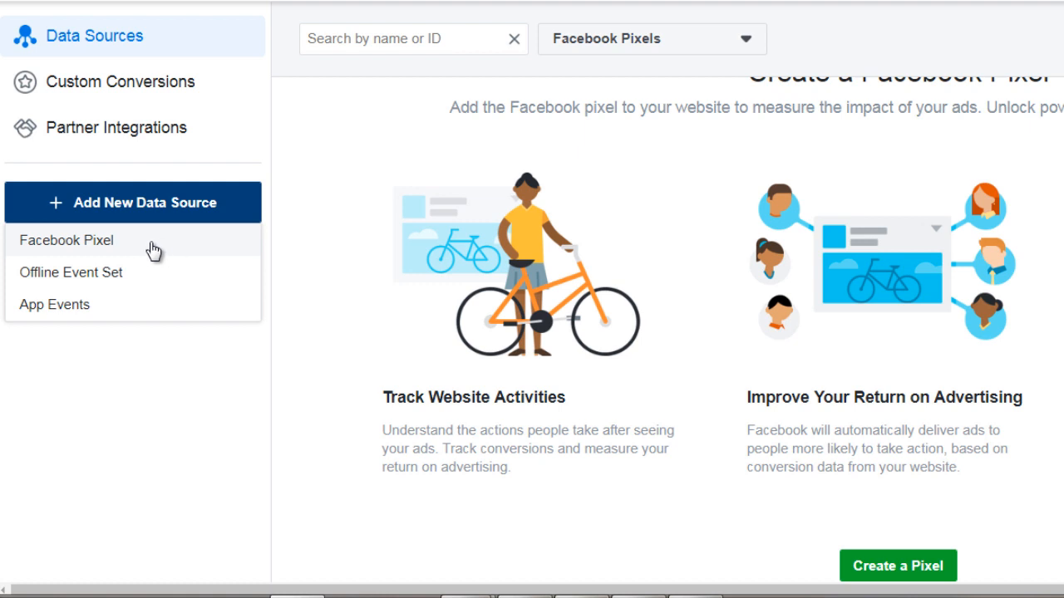
pyautogui.moveTo(148, 259)
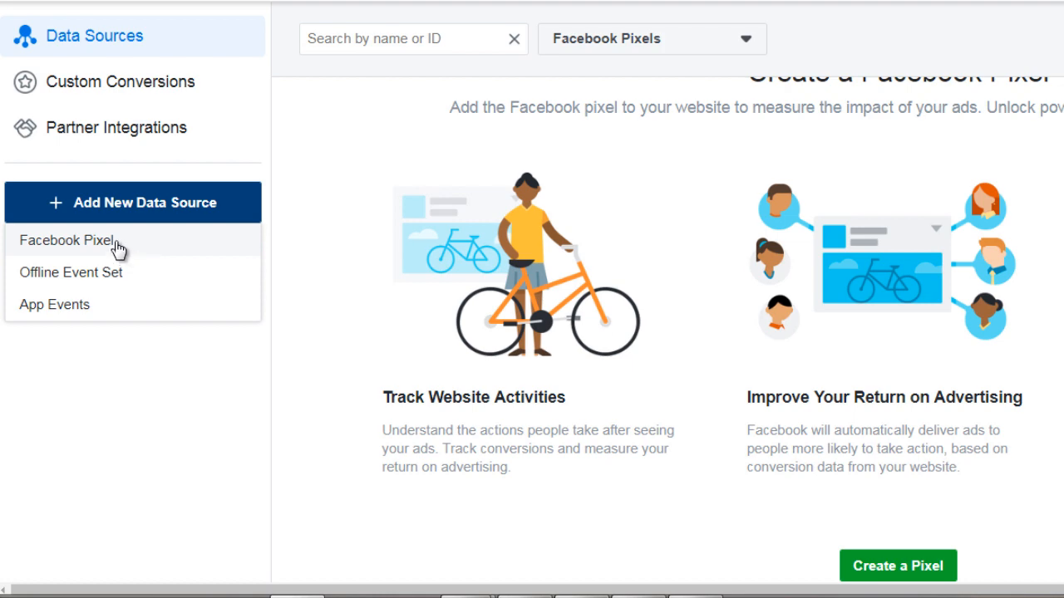
# - Create a Facebook pixel named 'Scuba Diving Pixel'
pyautogui.click(67, 241)
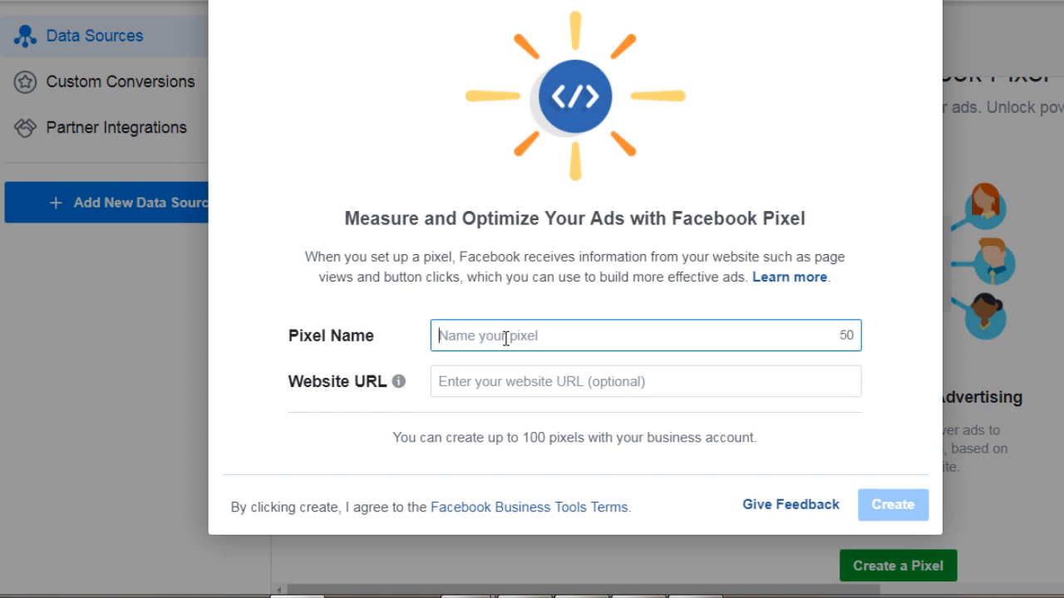
pyautogui.write('S')
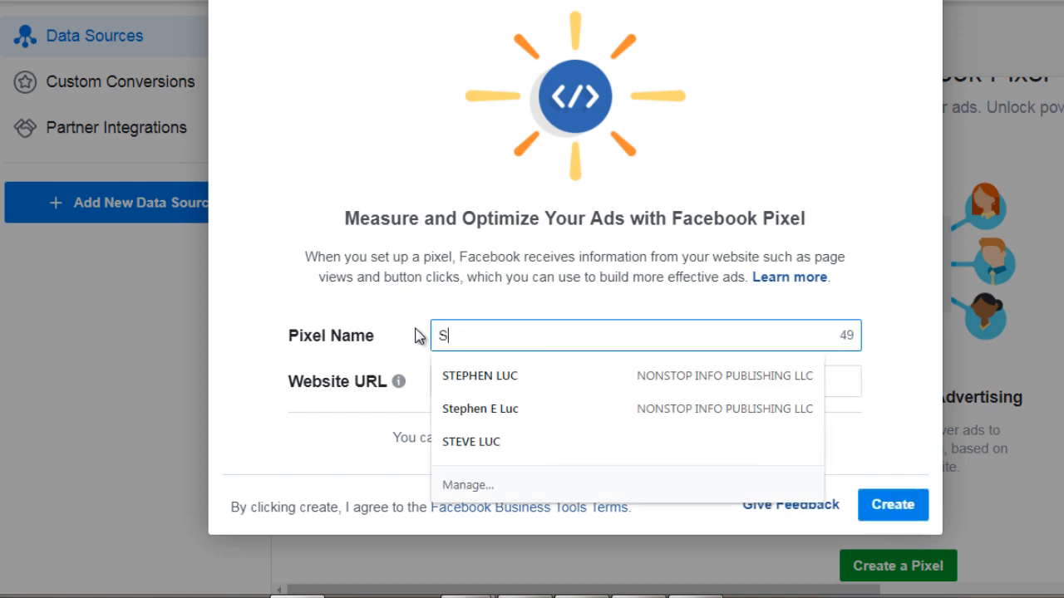
pyautogui.write('cuba Divi')
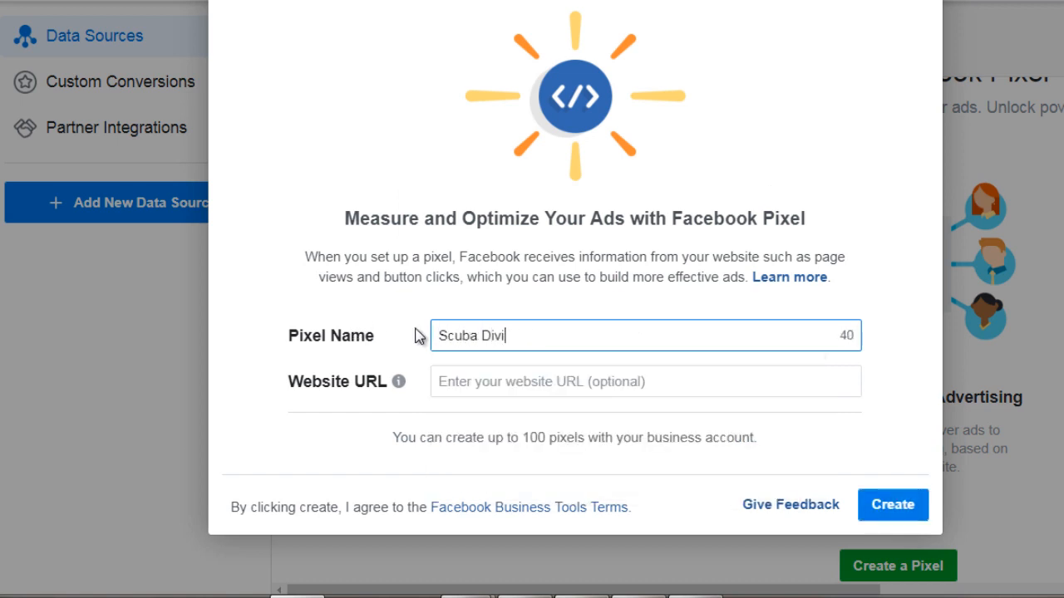
pyautogui.write('ng Pixel')
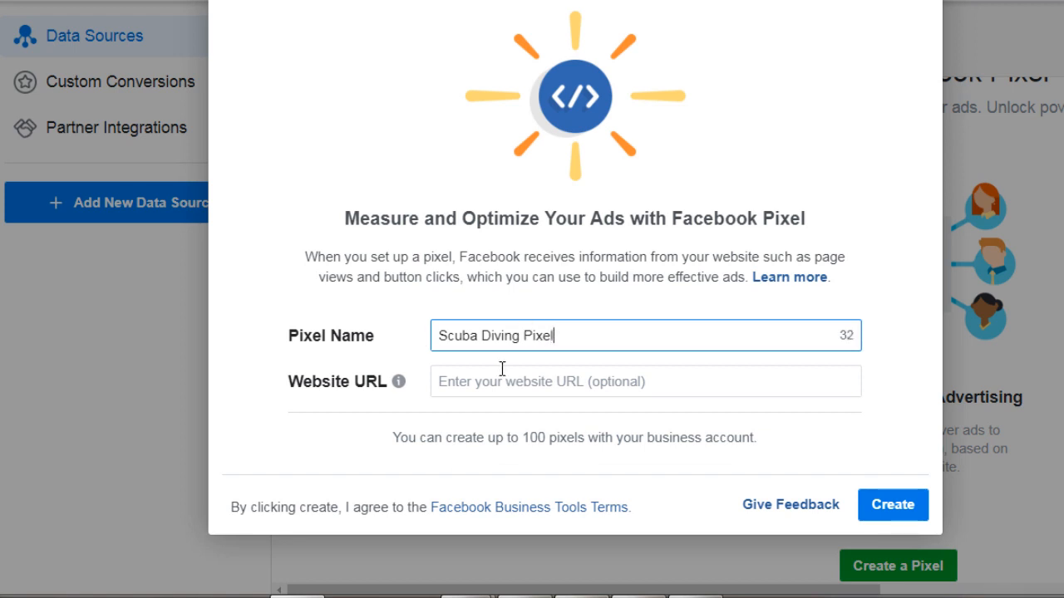
pyautogui.moveTo(667, 368)
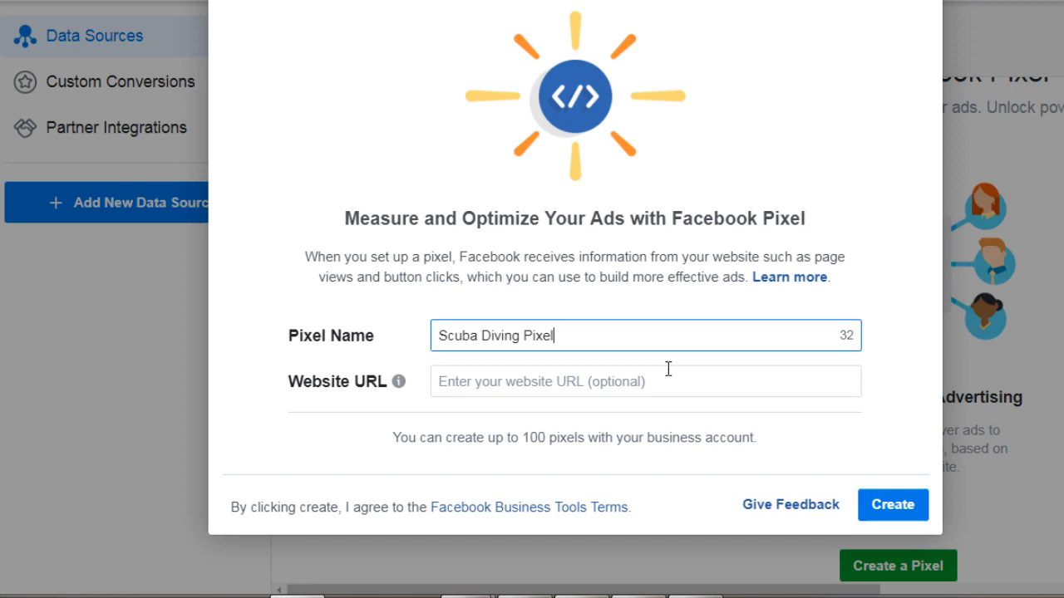
pyautogui.click(891, 505)
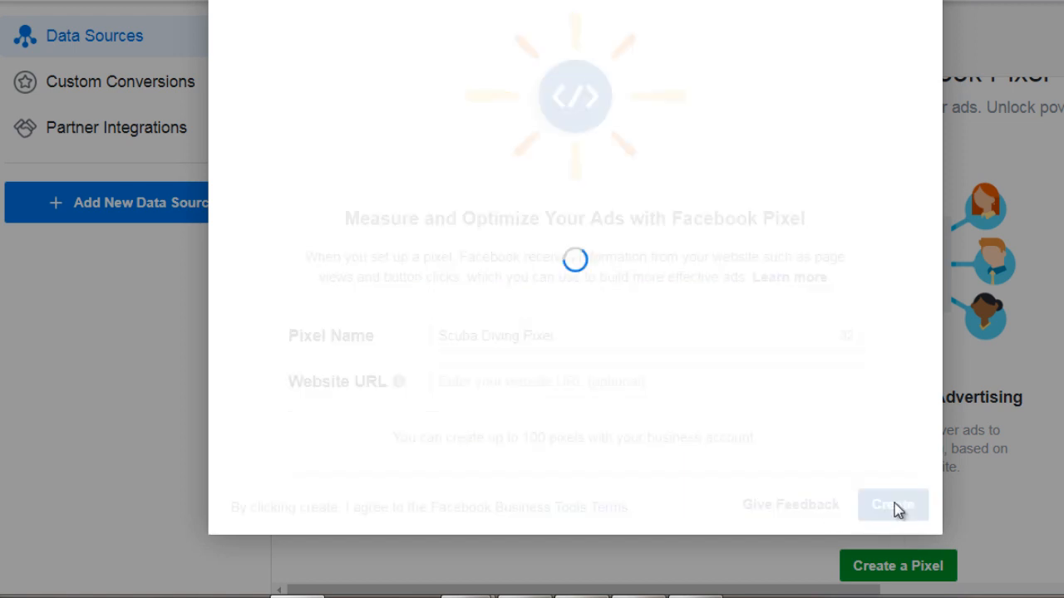
pyautogui.click(892, 504)
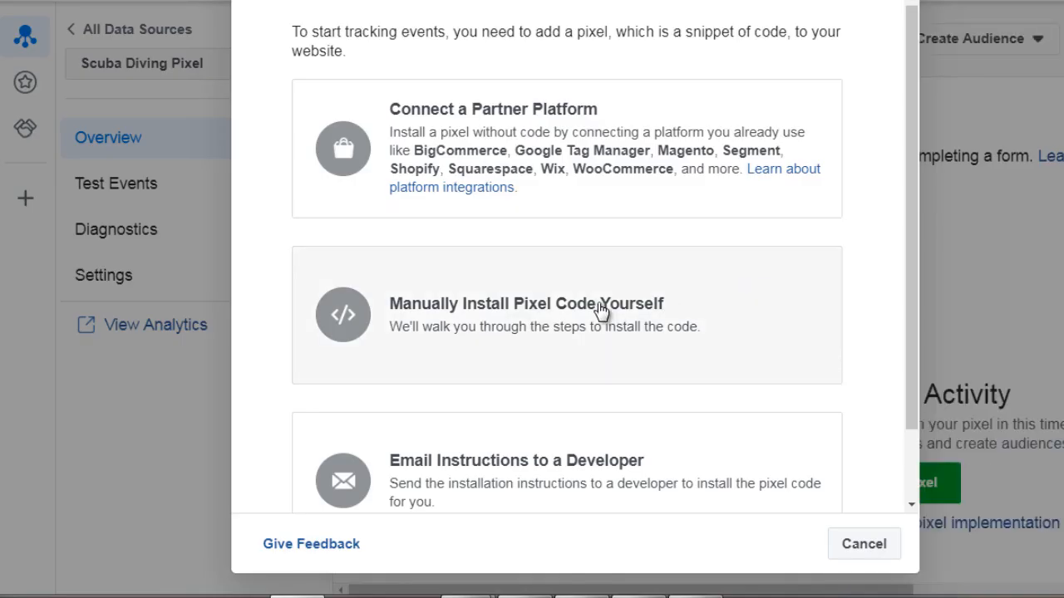
pyautogui.moveTo(465, 151)
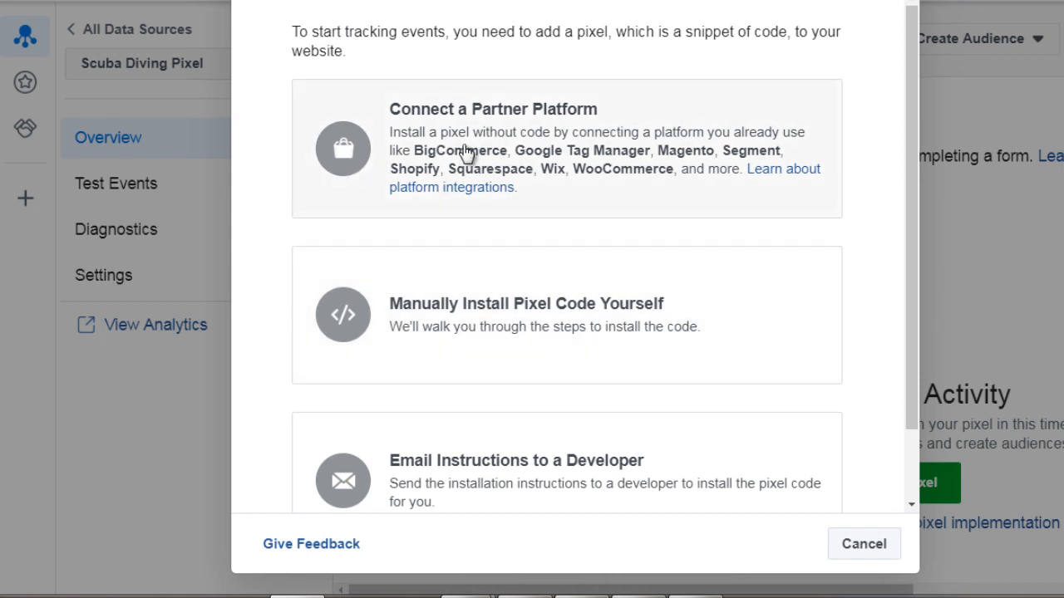
pyautogui.moveTo(635, 133)
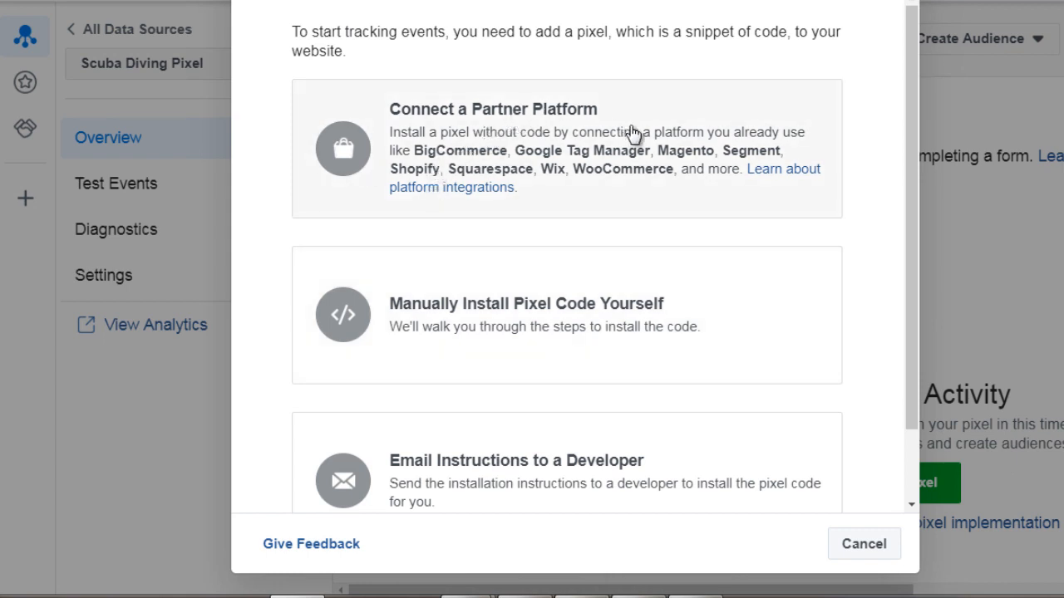
pyautogui.moveTo(590, 154)
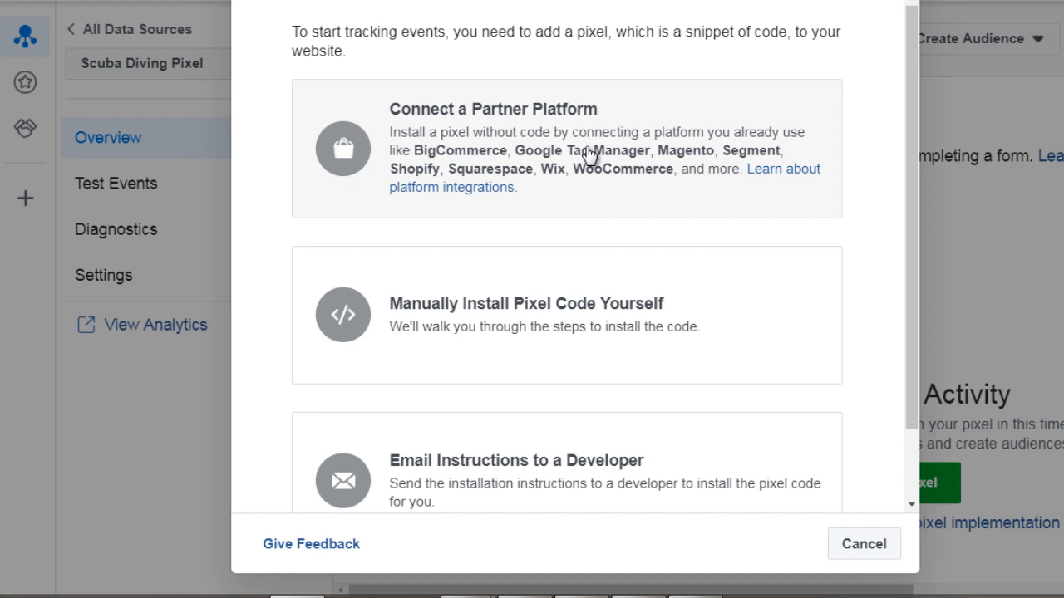
pyautogui.moveTo(503, 149)
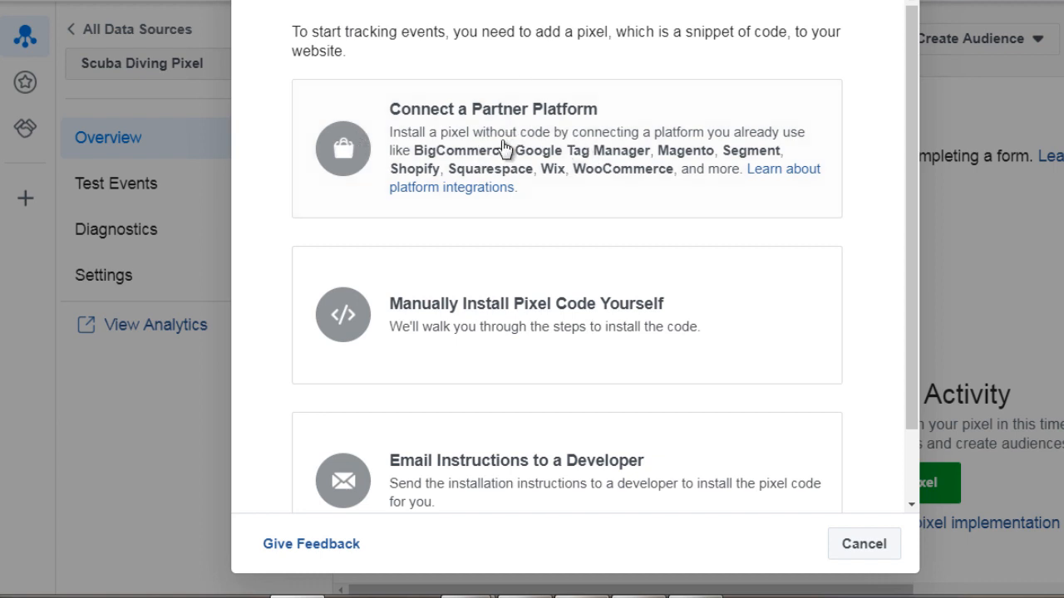
pyautogui.moveTo(621, 160)
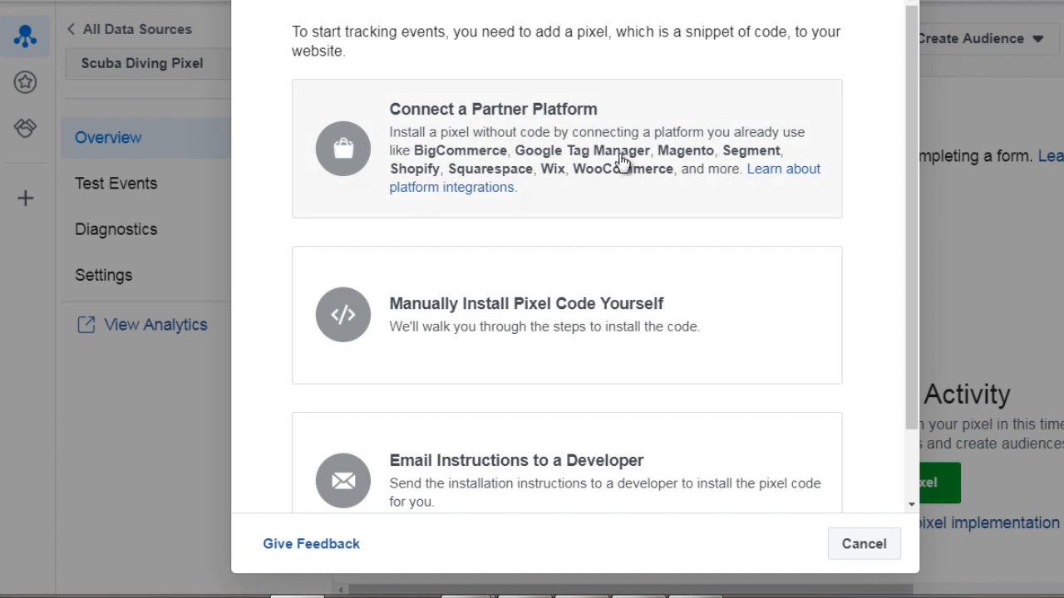
pyautogui.moveTo(415, 170)
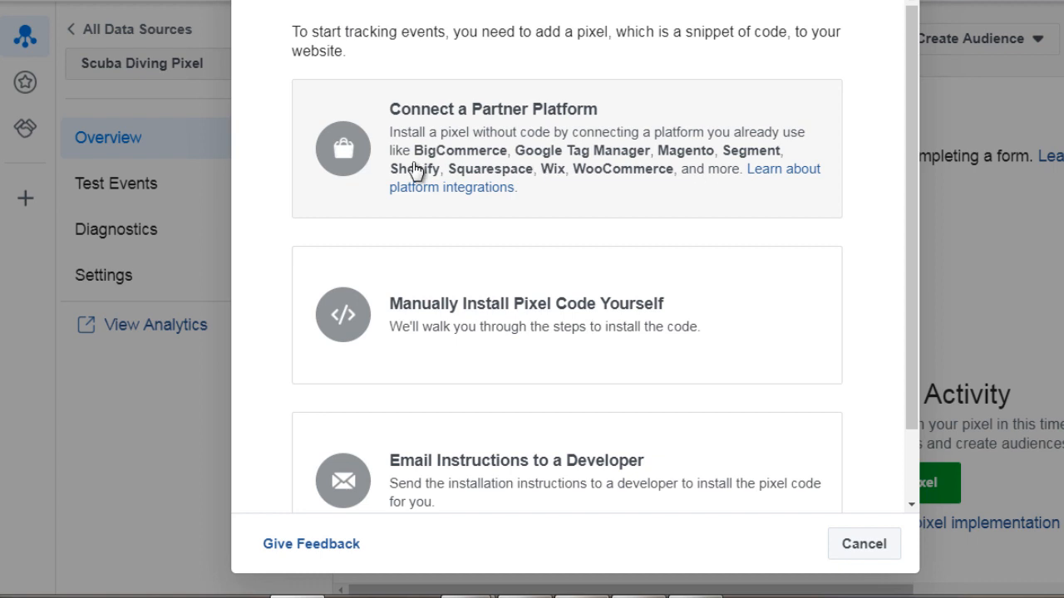
# - Review the installation options and pick manual installation of the pixel code
pyautogui.scroll(-3)
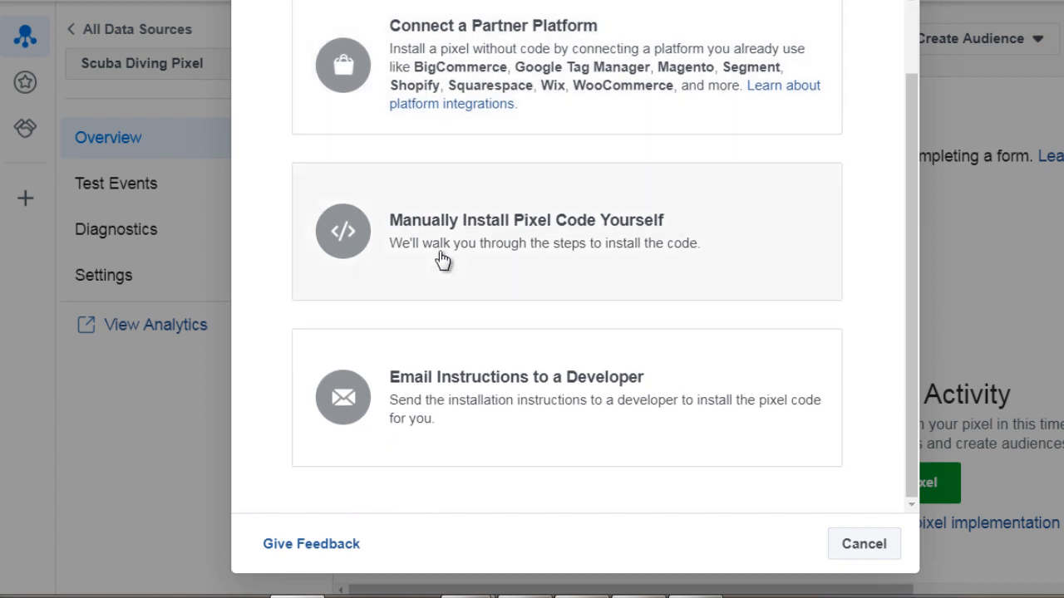
pyautogui.moveTo(598, 255)
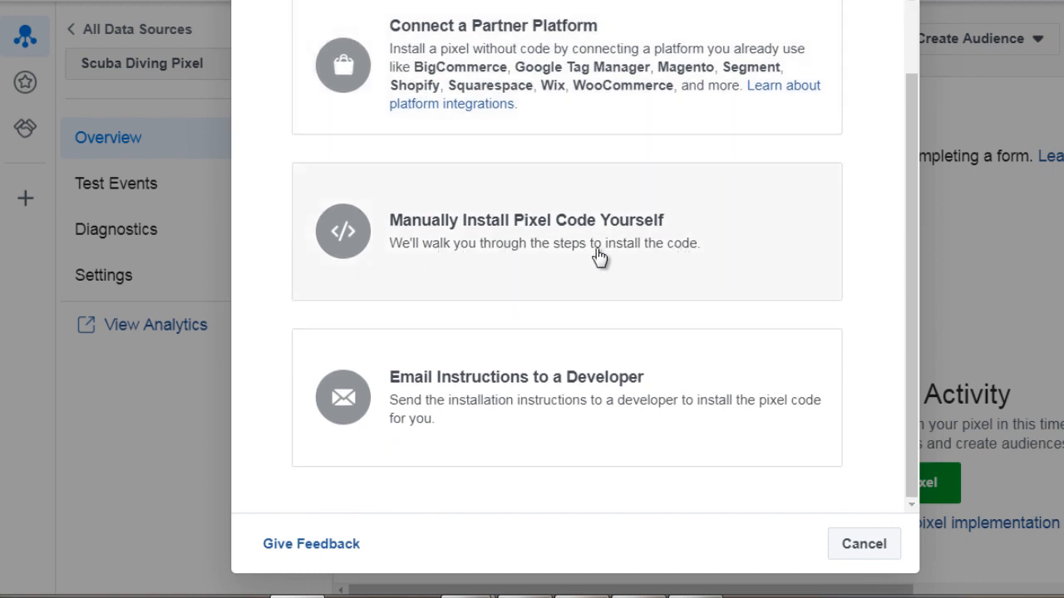
pyautogui.moveTo(499, 388)
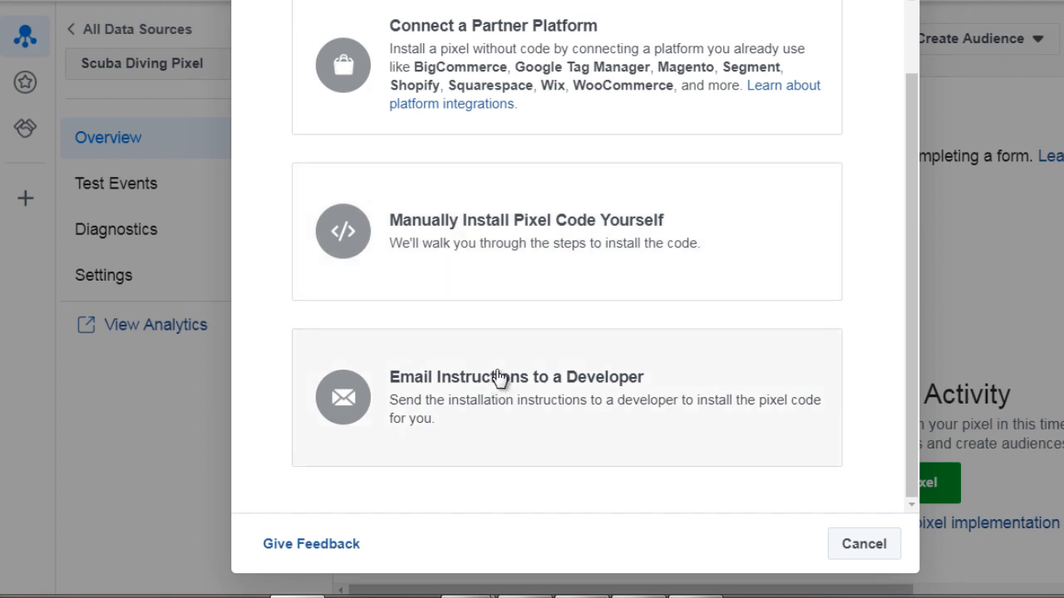
pyautogui.click(864, 543)
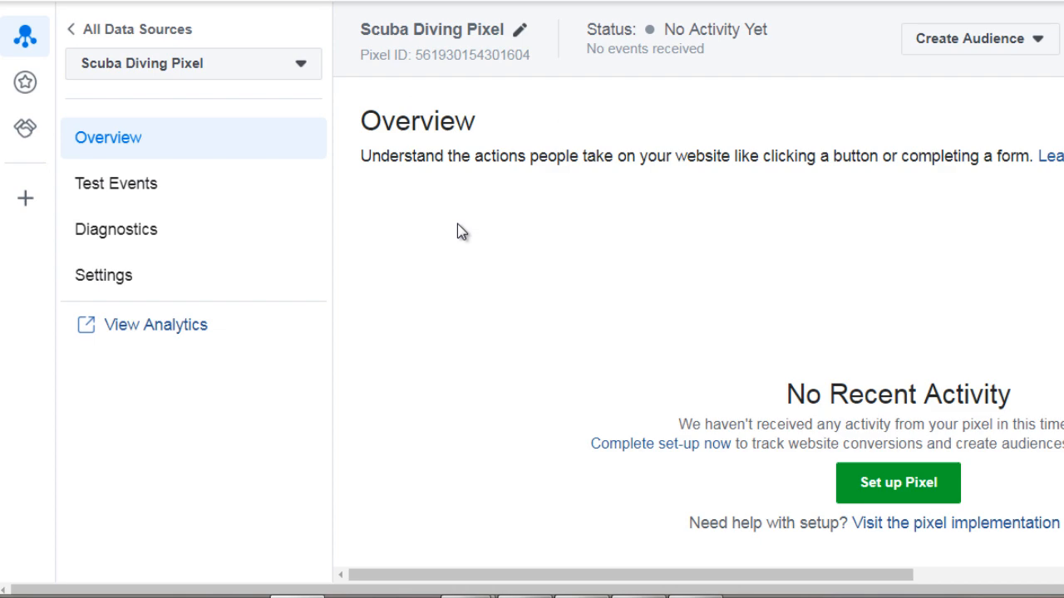
# - Copy the Scuba Diving Pixel base code from the manual install instructions
pyautogui.click(898, 483)
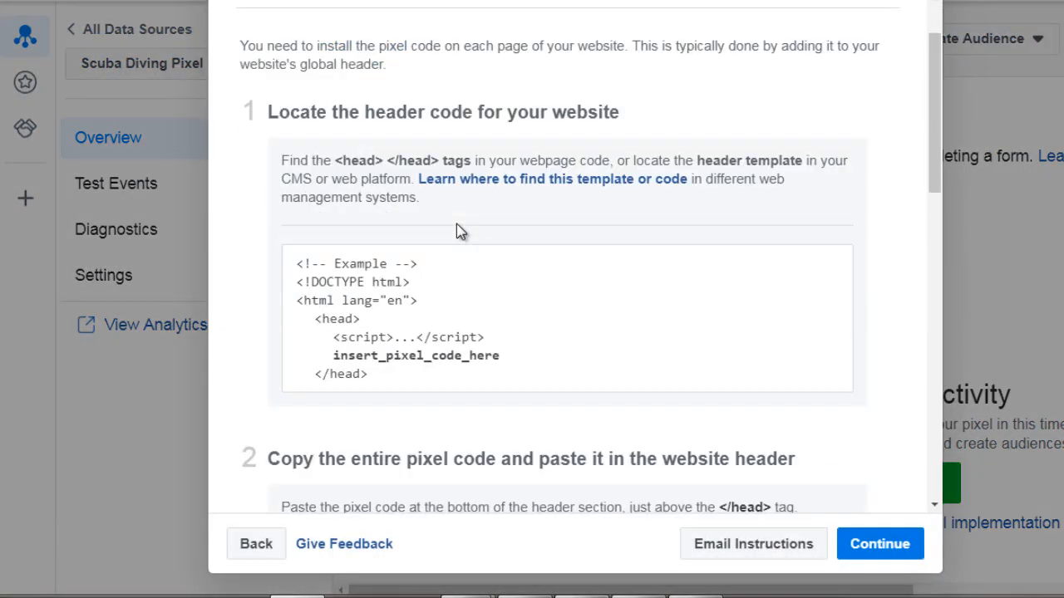
pyautogui.moveTo(495, 124)
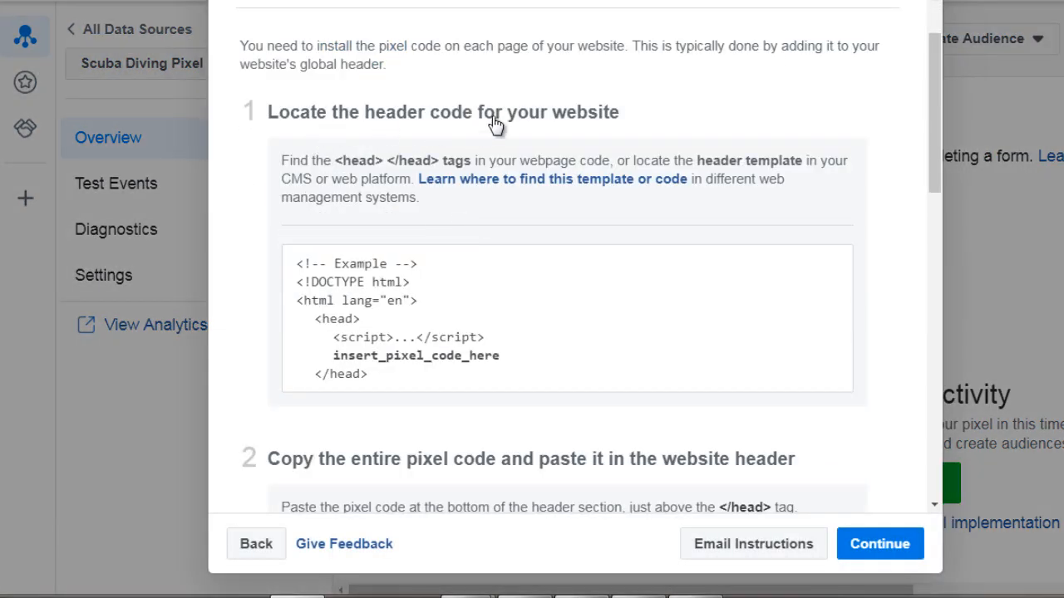
pyautogui.scroll(-3)
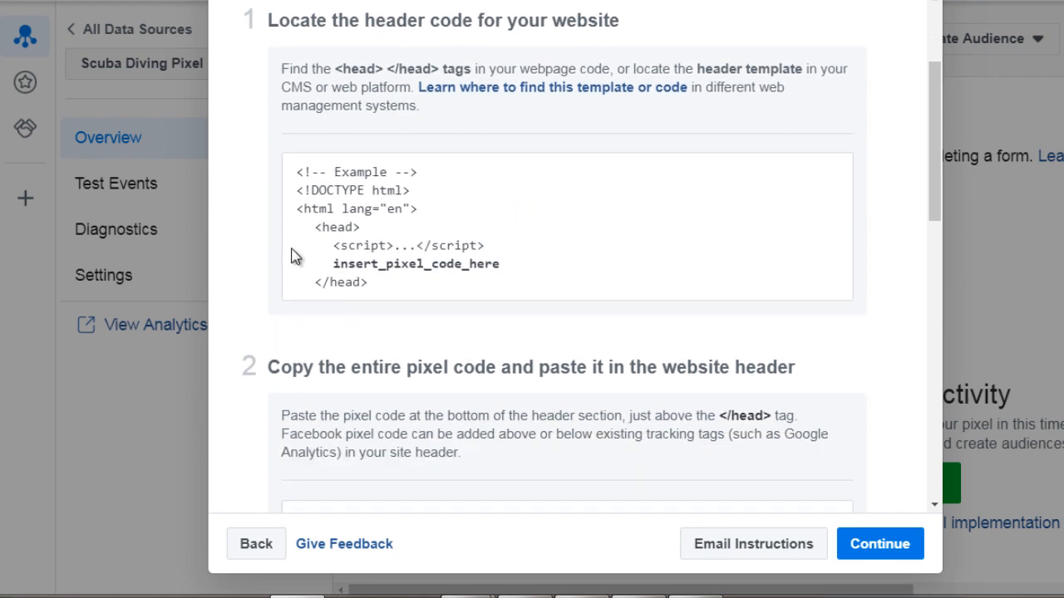
pyautogui.moveTo(515, 104)
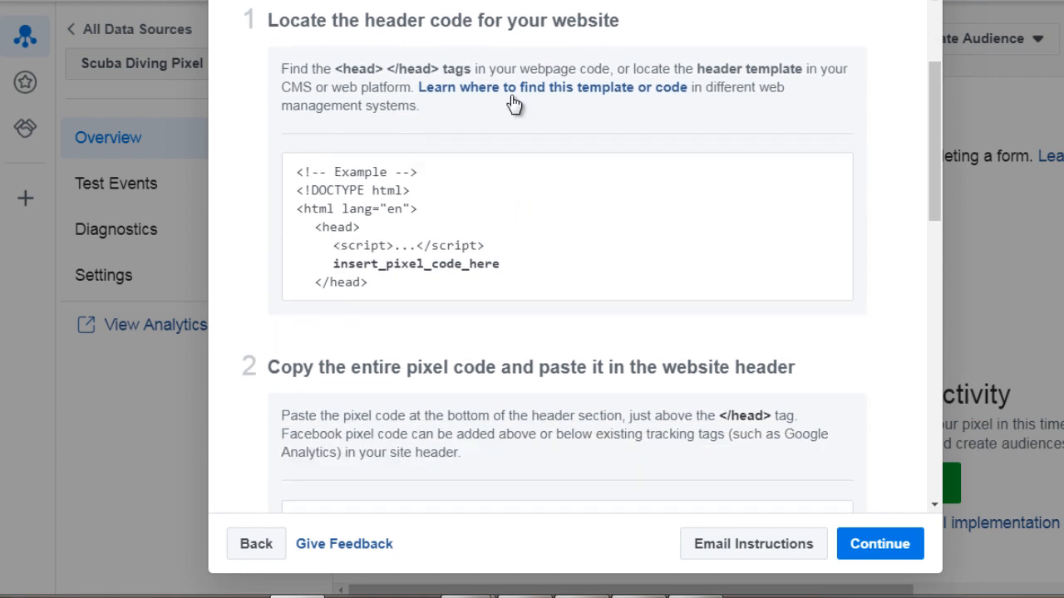
pyautogui.moveTo(368, 164)
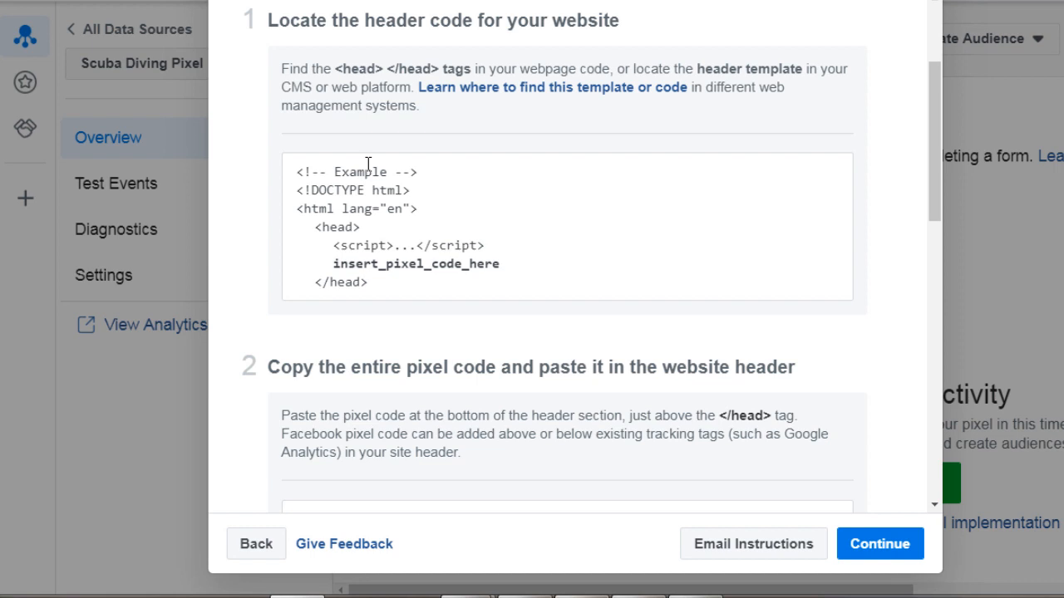
pyautogui.moveTo(352, 242)
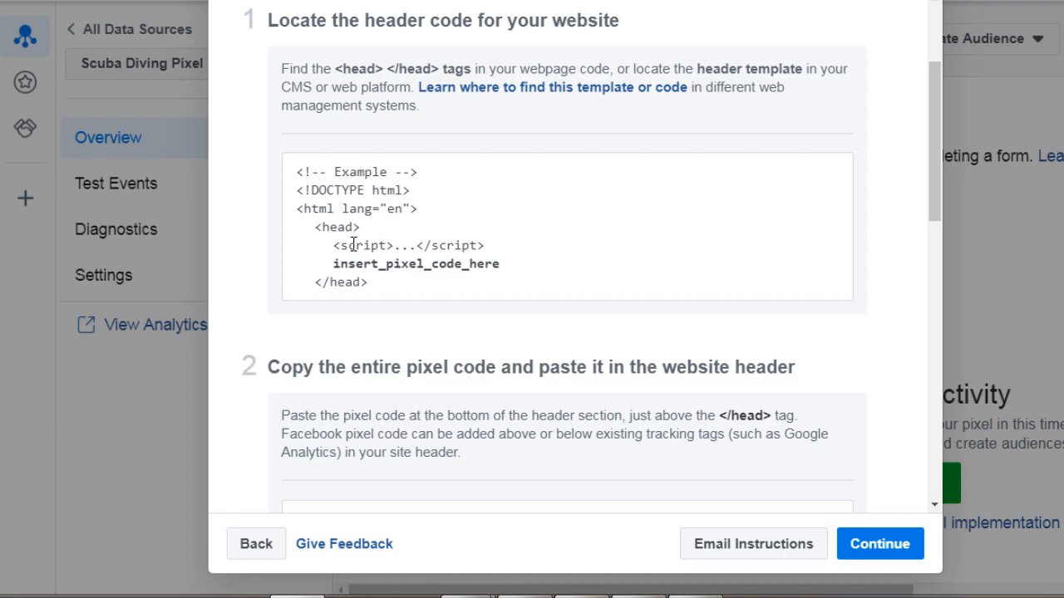
pyautogui.moveTo(390, 244)
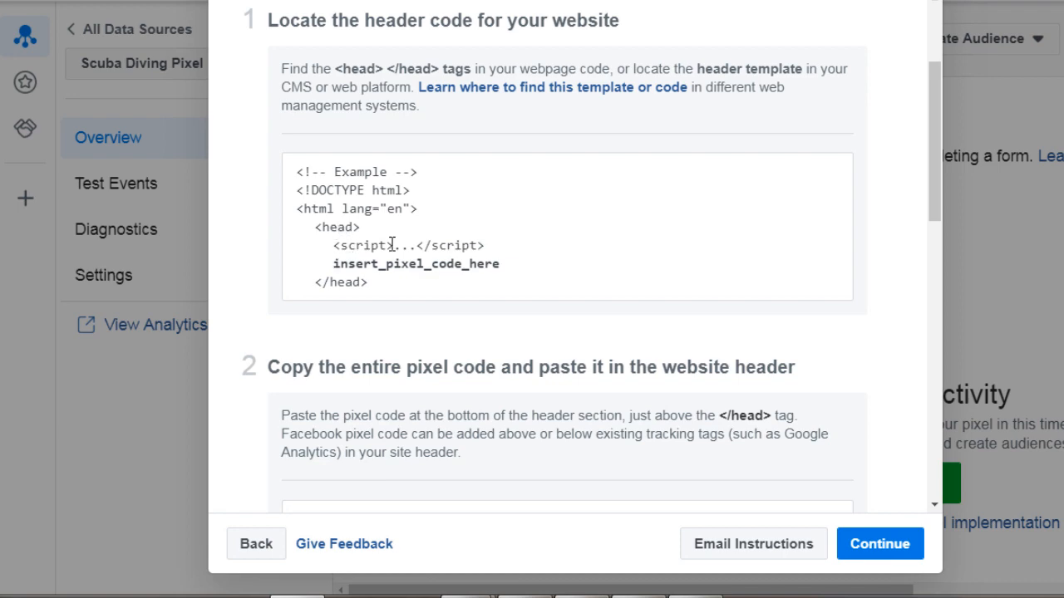
pyautogui.scroll(-3)
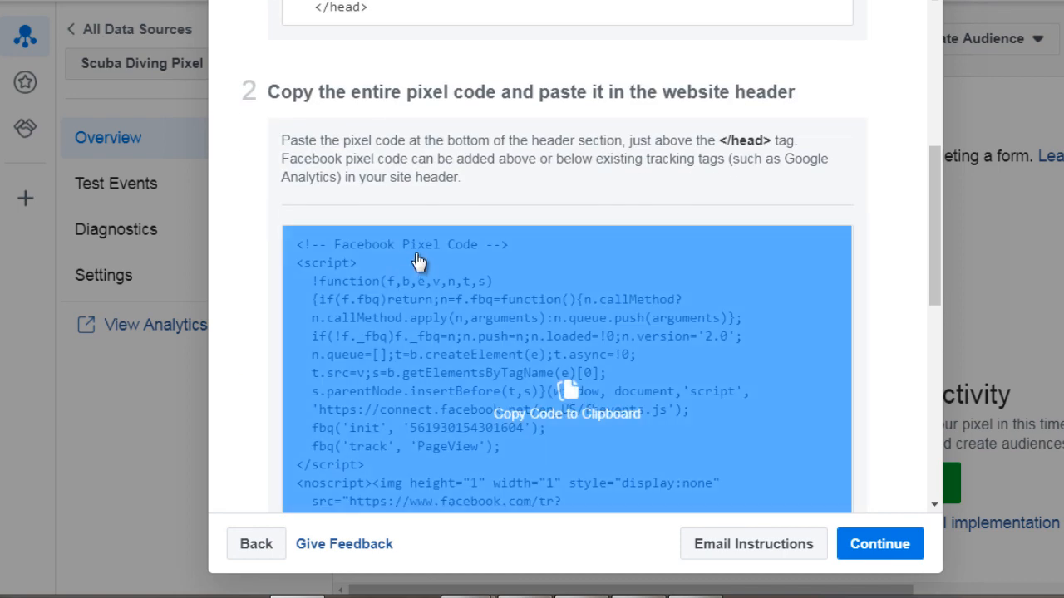
pyautogui.scroll(3)
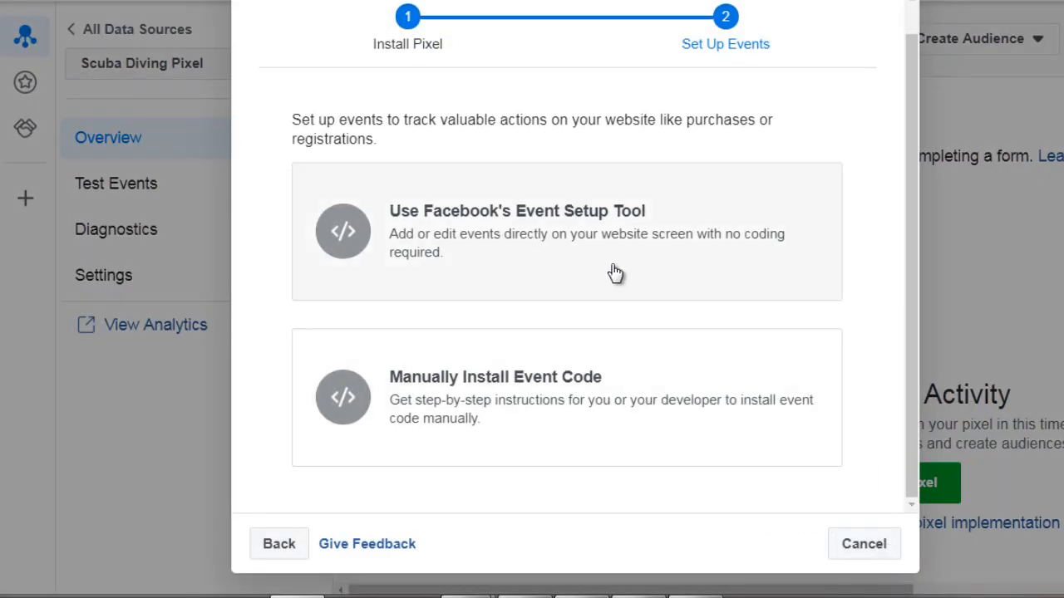
pyautogui.moveTo(539, 244)
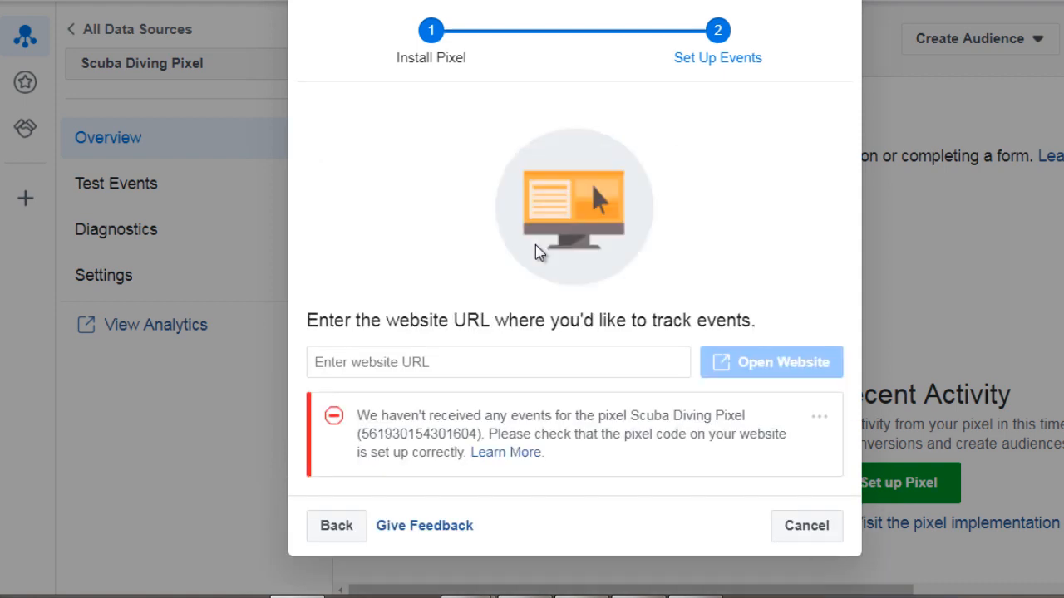
pyautogui.moveTo(494, 384)
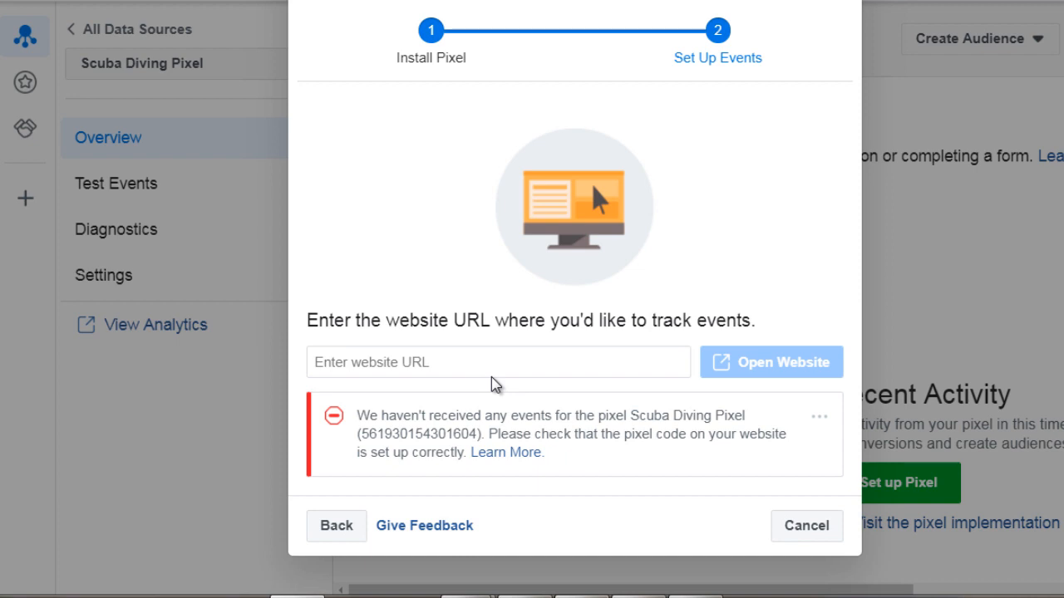
pyautogui.moveTo(414, 174)
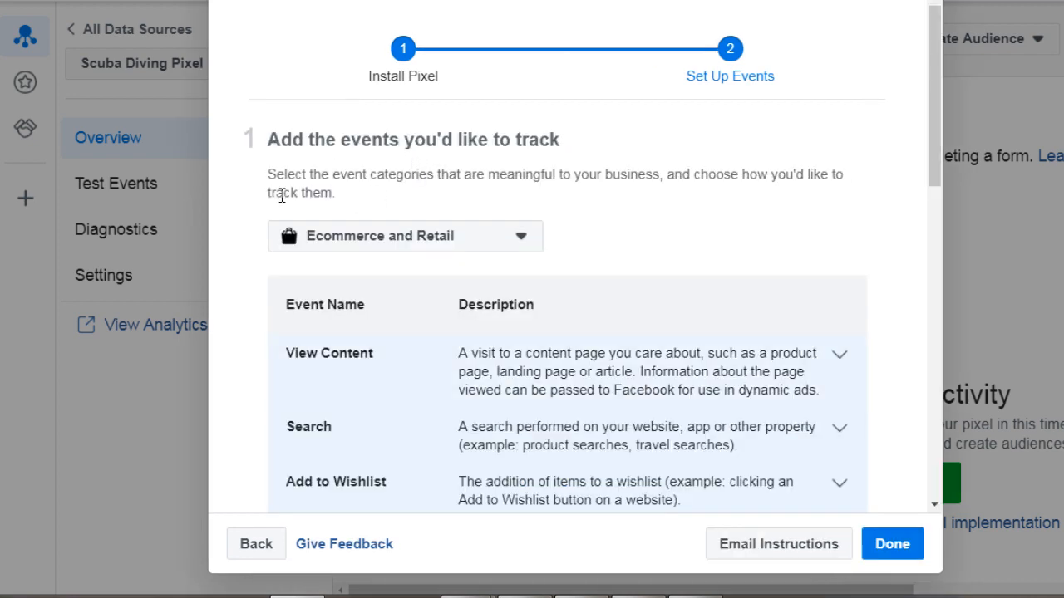
pyautogui.moveTo(246, 202)
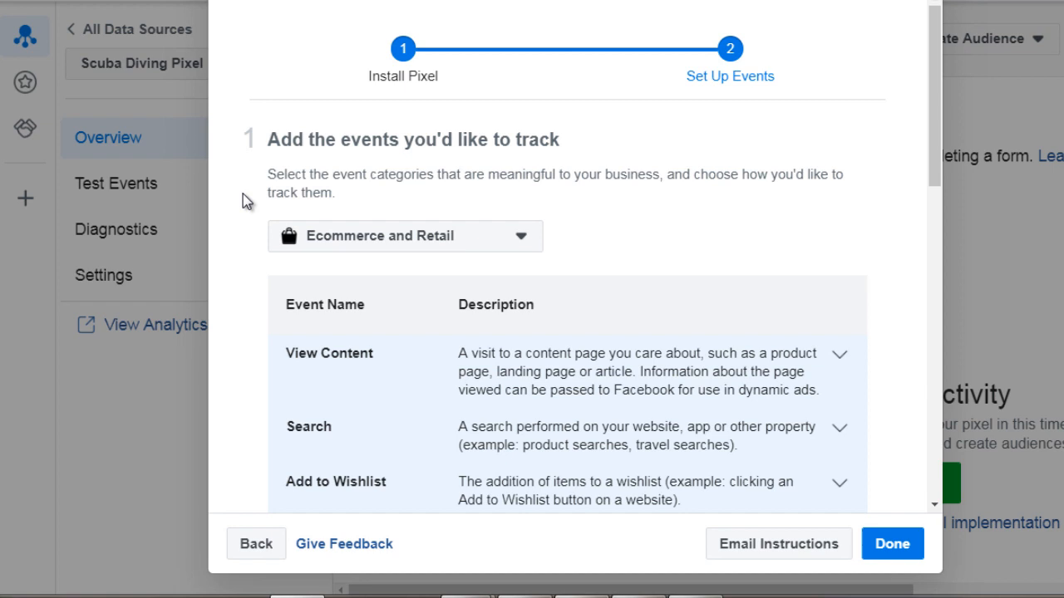
pyautogui.moveTo(370, 264)
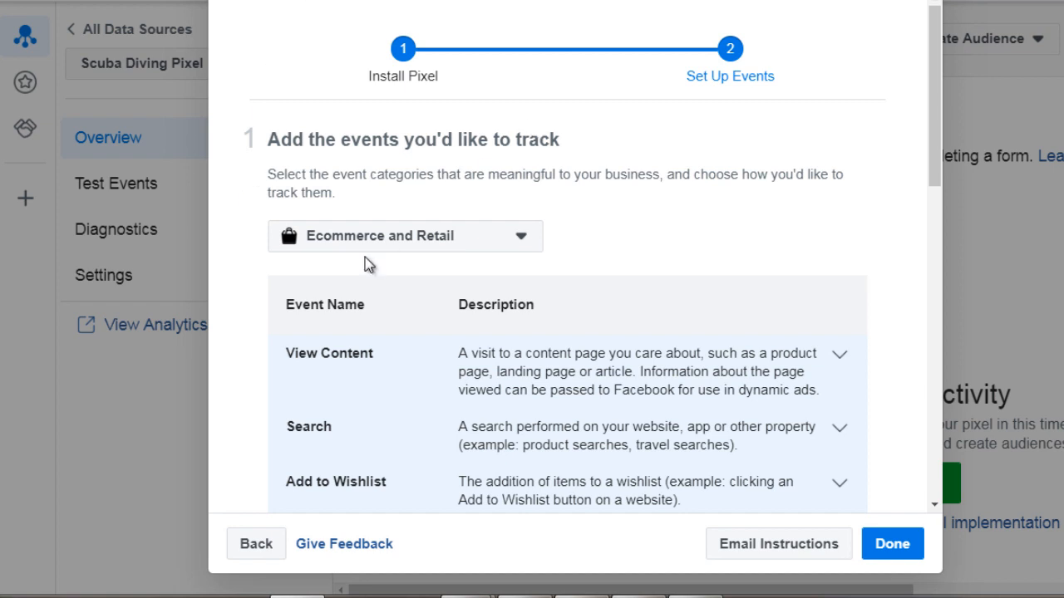
pyautogui.moveTo(257, 278)
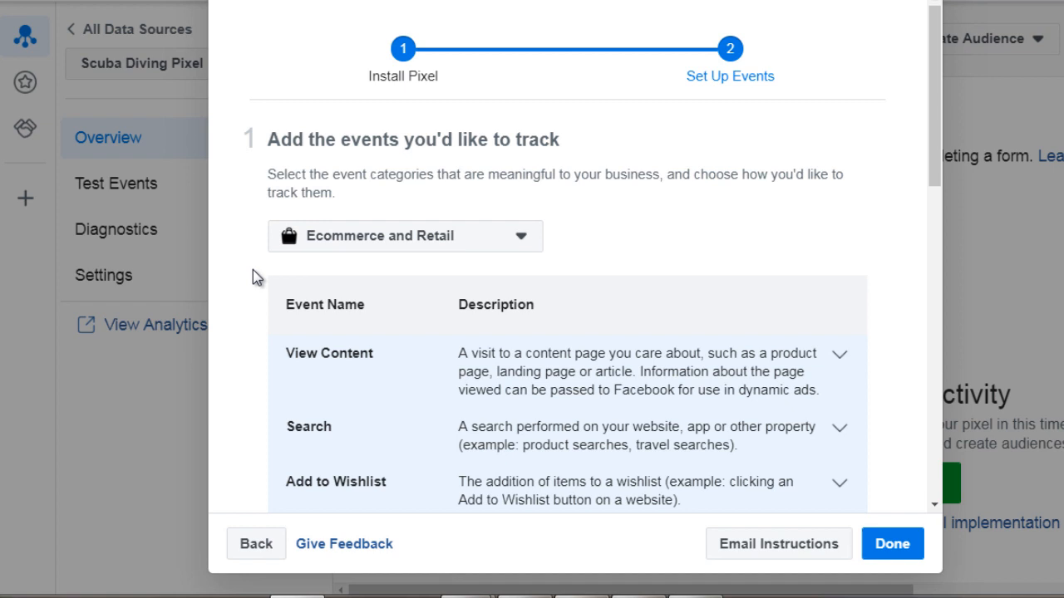
pyautogui.scroll(-3)
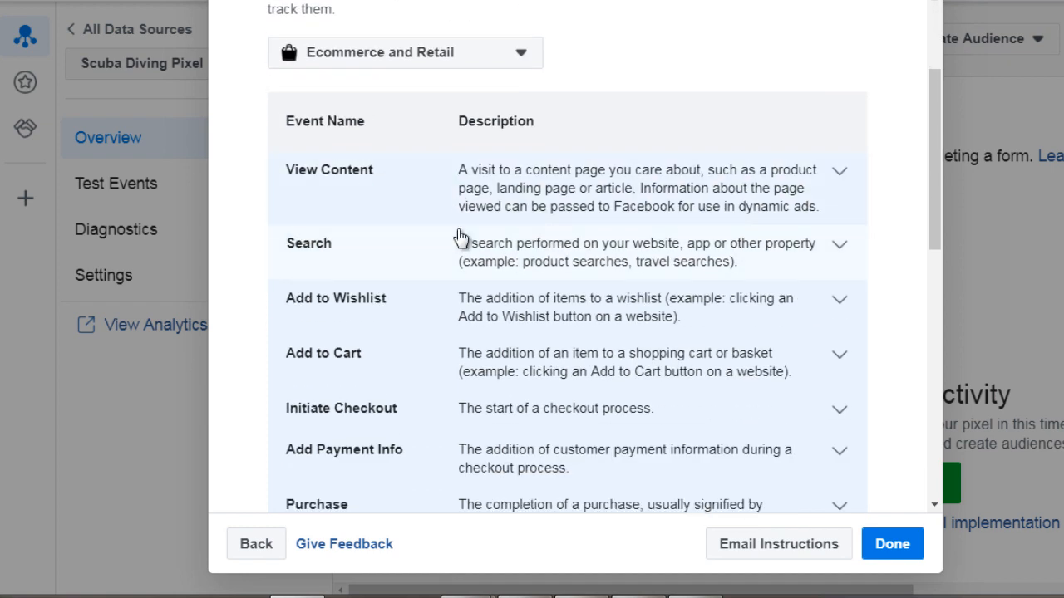
pyautogui.scroll(-3)
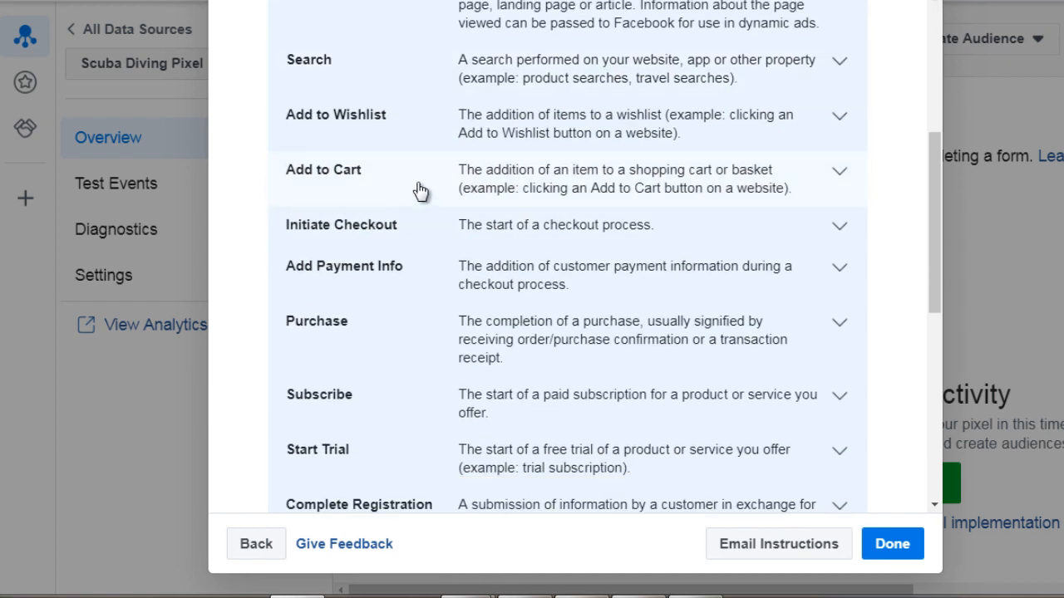
pyautogui.moveTo(431, 184)
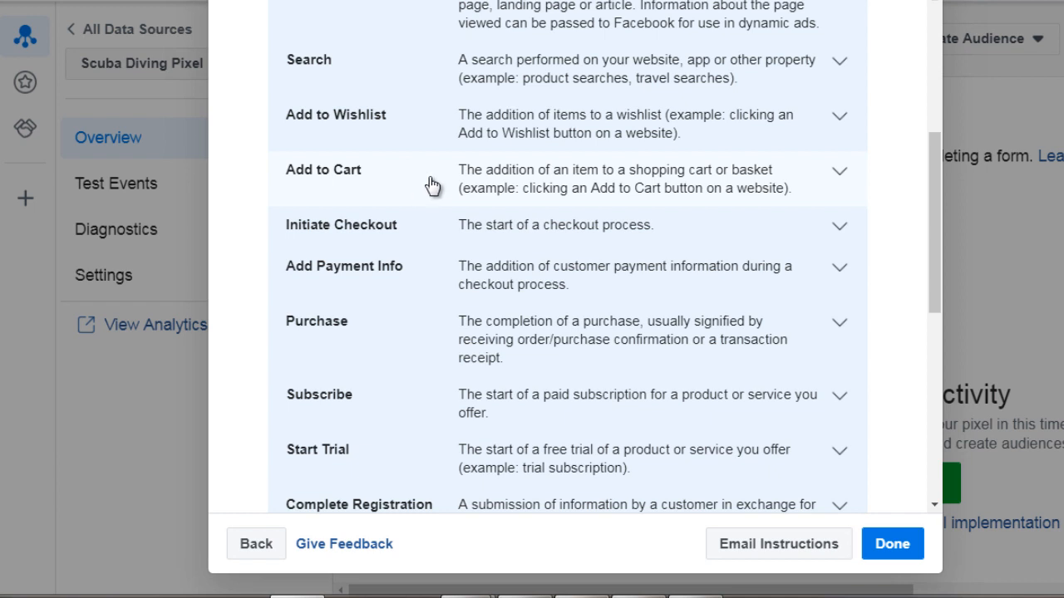
pyautogui.moveTo(486, 191)
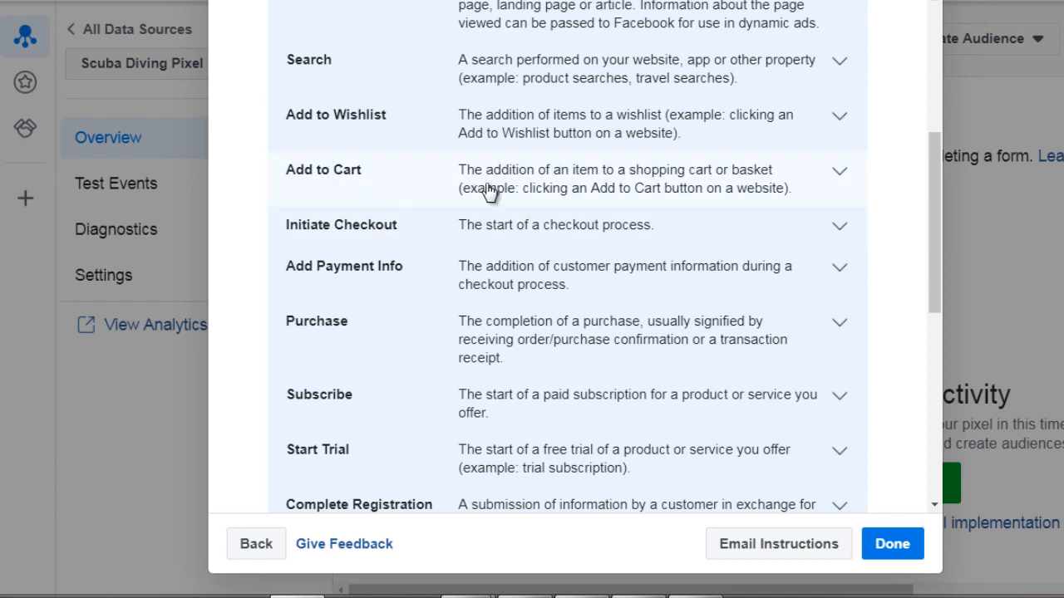
pyautogui.moveTo(533, 201)
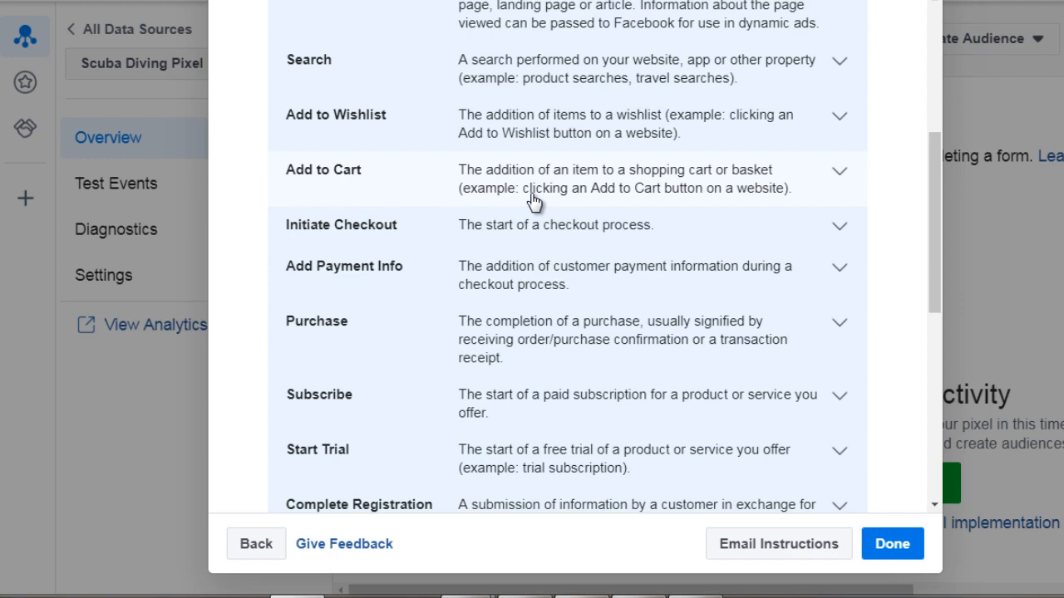
pyautogui.moveTo(447, 225)
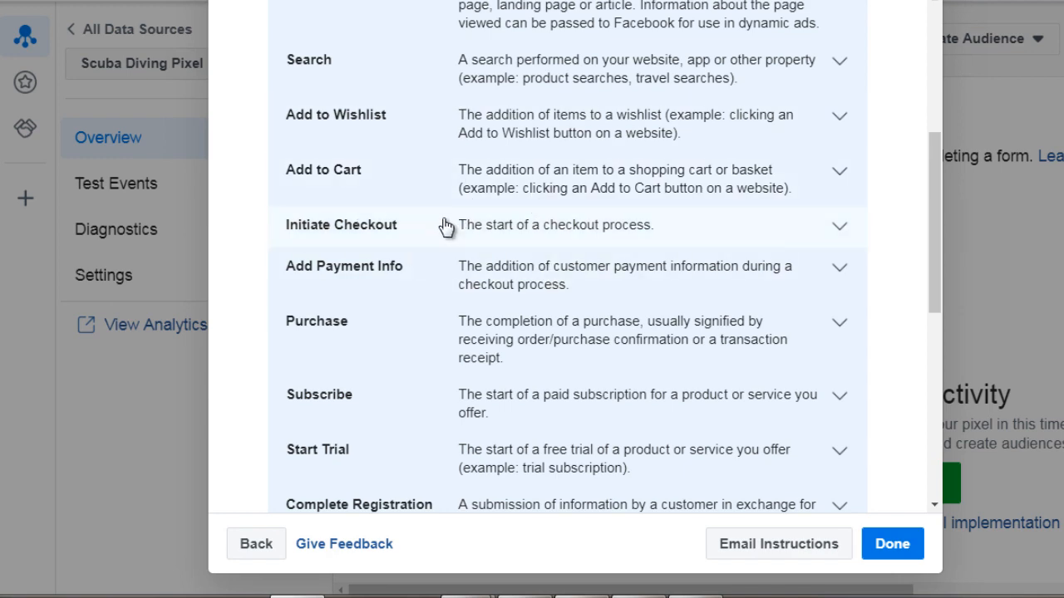
pyautogui.scroll(-3)
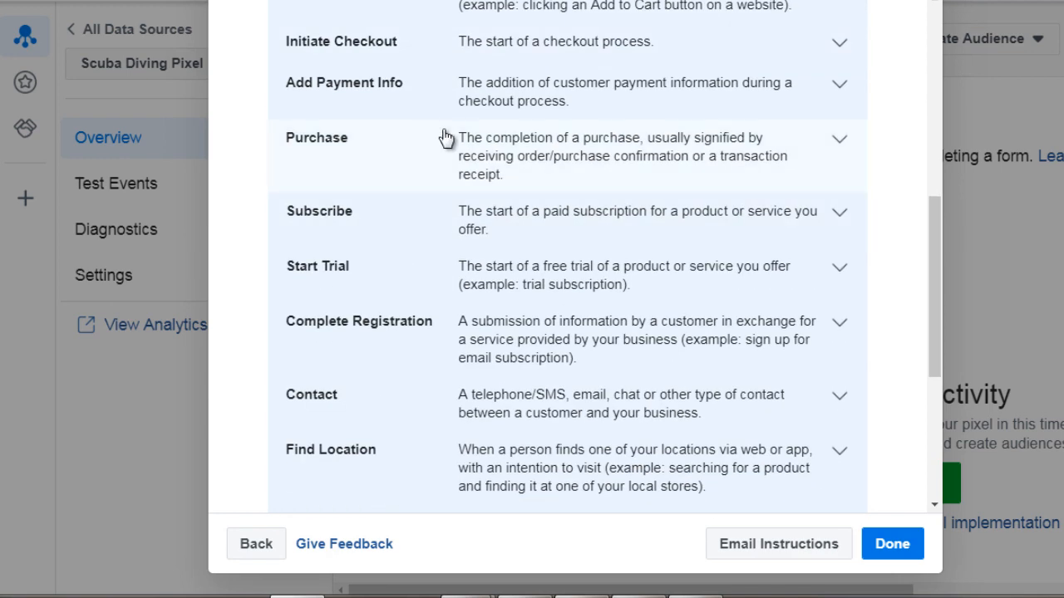
# - Expand the Purchase event and scroll to its tracking code snippet
pyautogui.click(839, 138)
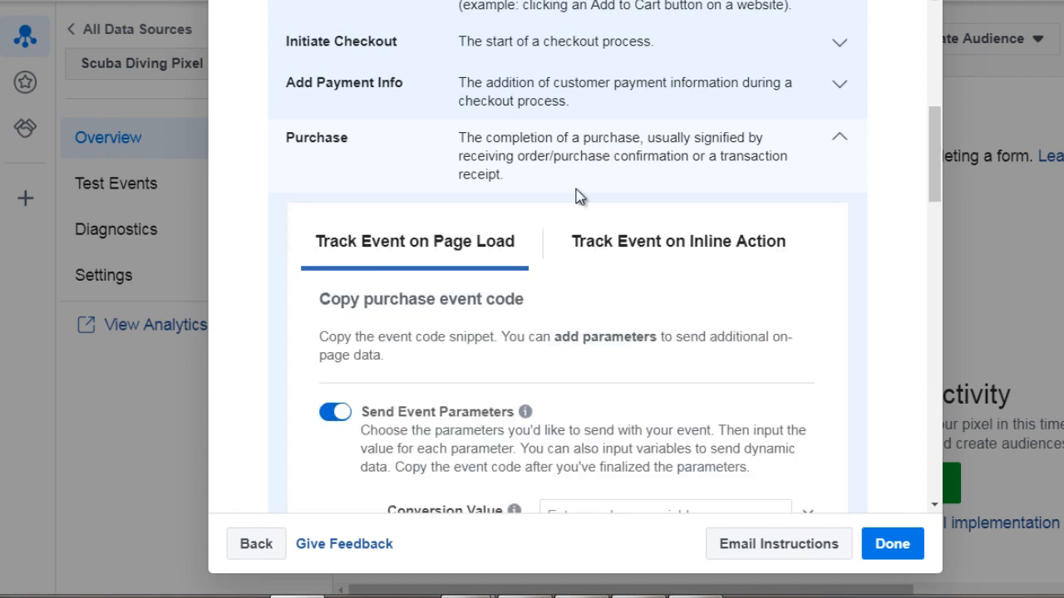
pyautogui.scroll(-3)
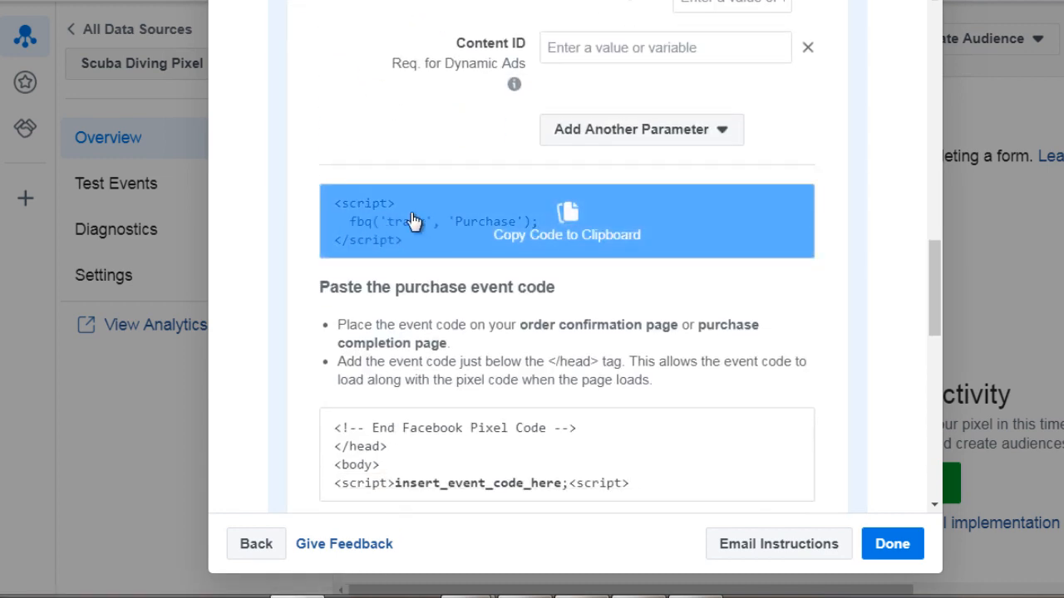
pyautogui.moveTo(382, 246)
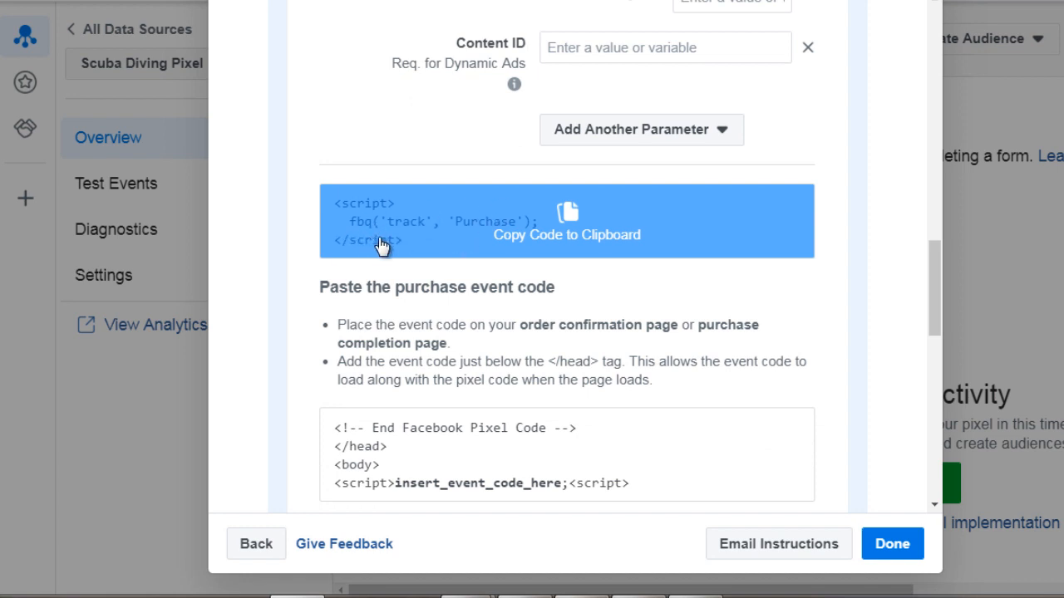
pyautogui.moveTo(299, 297)
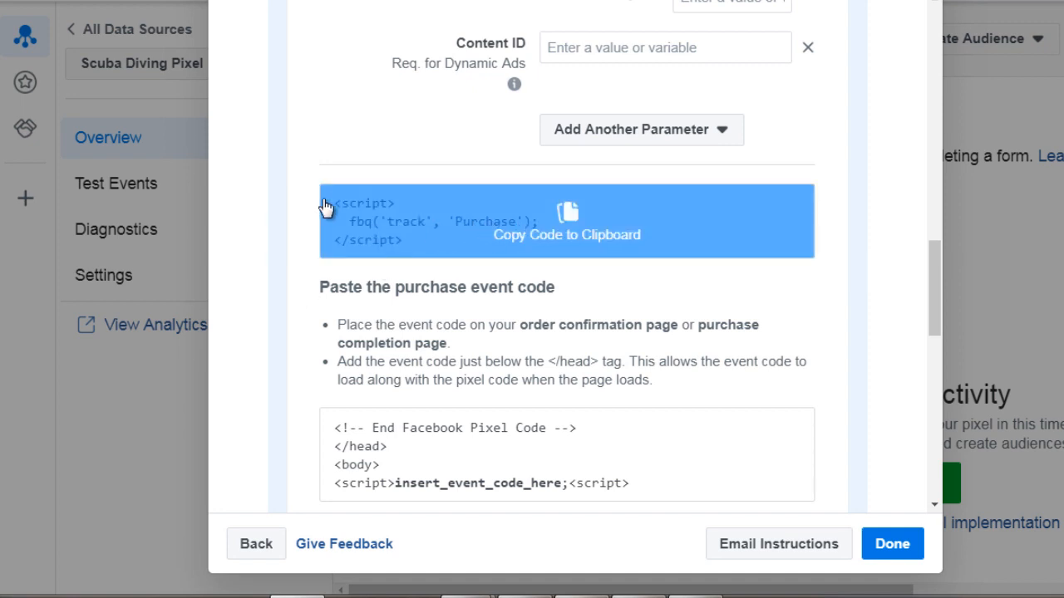
pyautogui.scroll(-3)
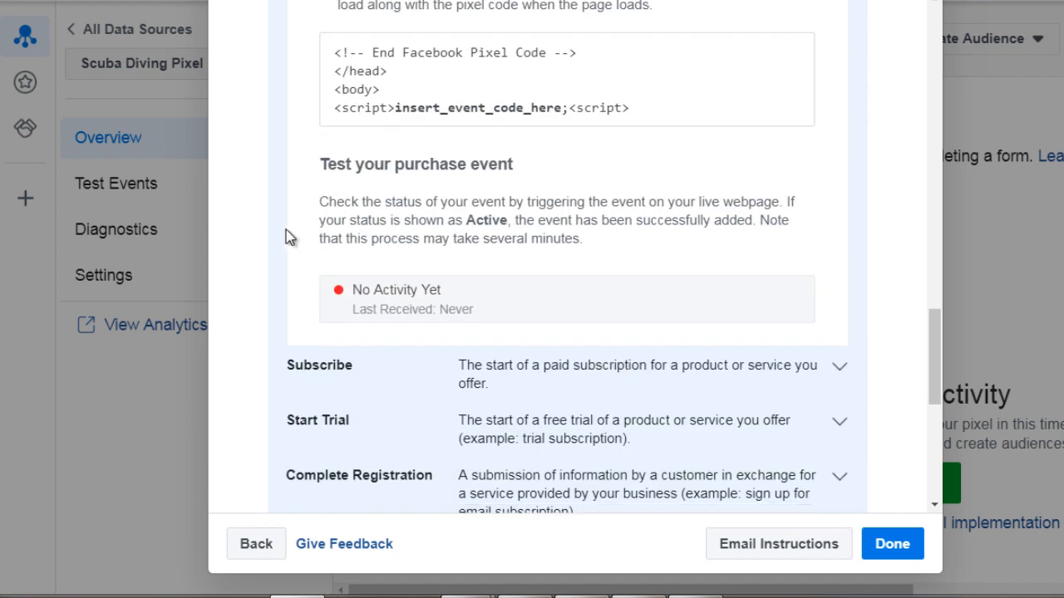
# - Expand the Subscribe event and scroll through its tracking code snippet
pyautogui.click(839, 365)
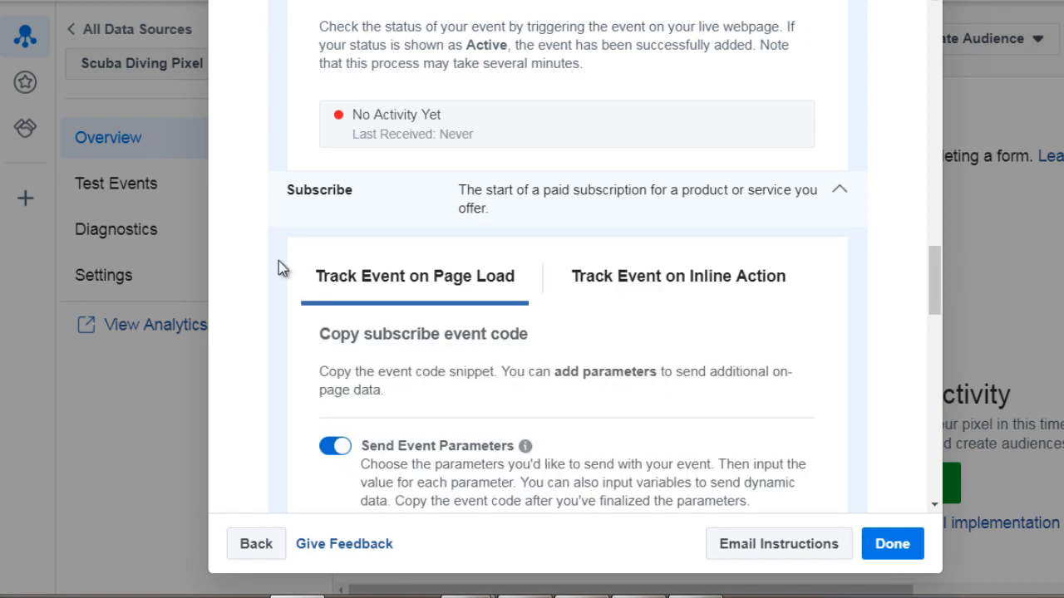
pyautogui.scroll(-3)
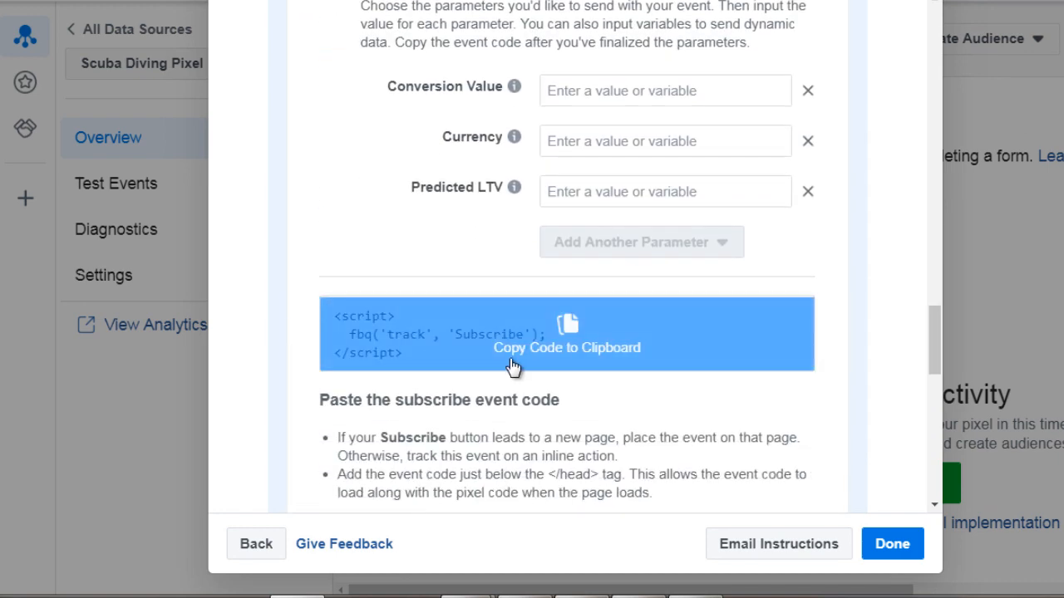
pyautogui.scroll(-3)
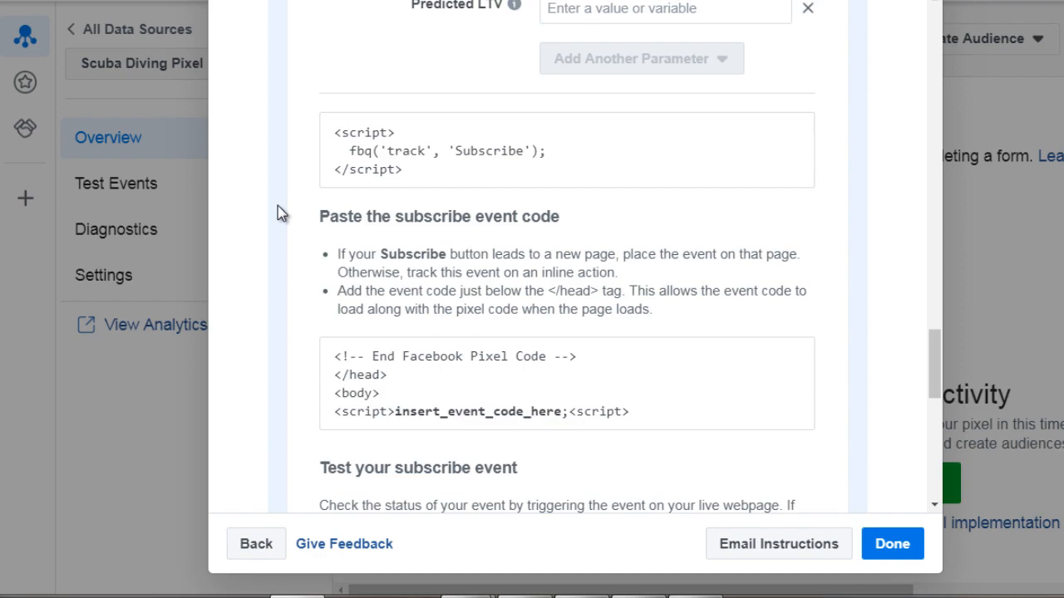
pyautogui.scroll(3)
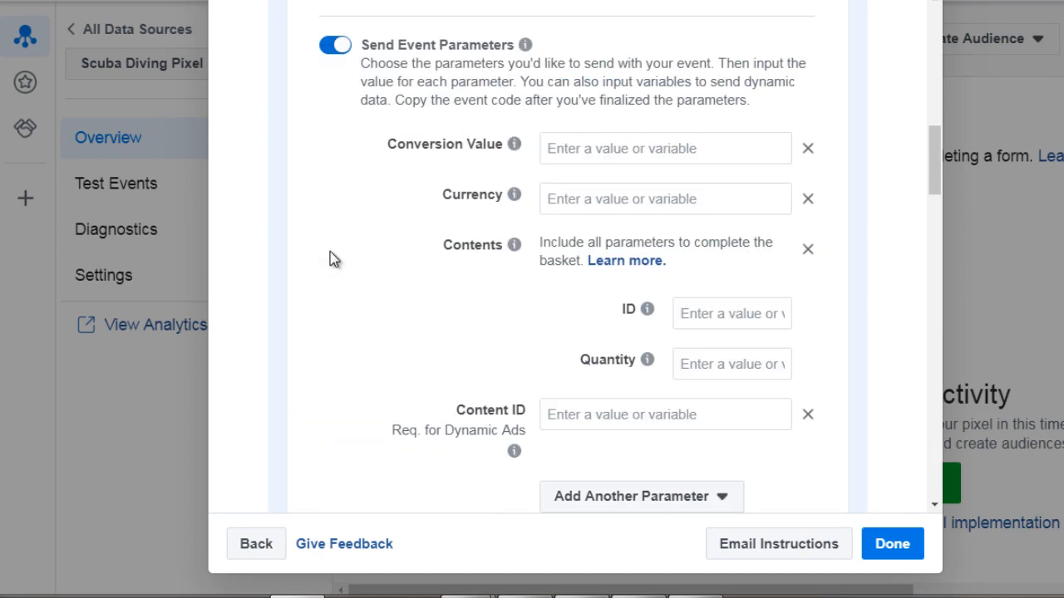
# - Scroll to the expanded View Content event's ViewContent code snippet
pyautogui.scroll(3)
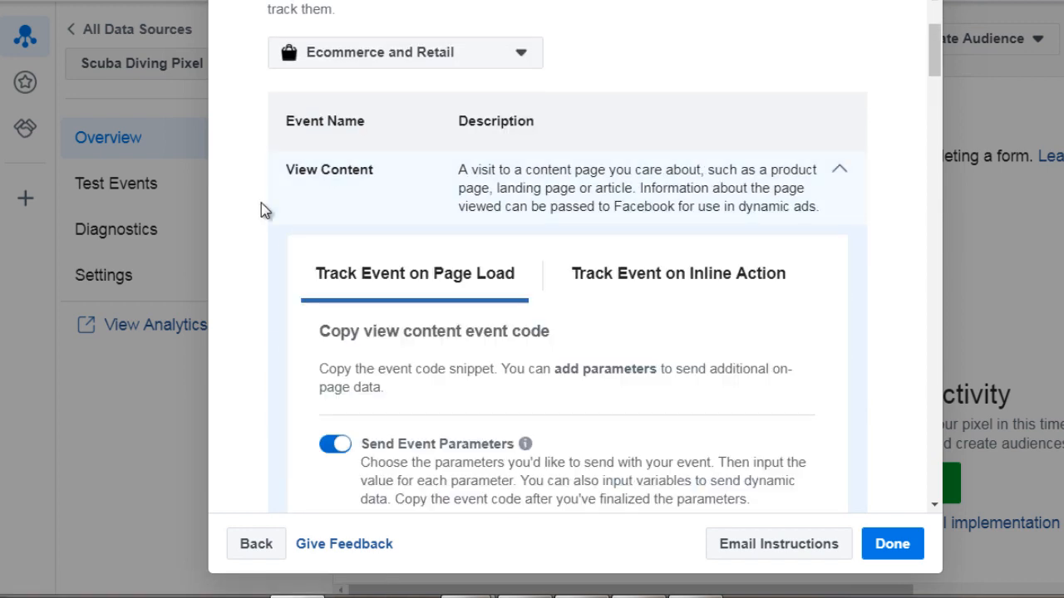
pyautogui.scroll(-3)
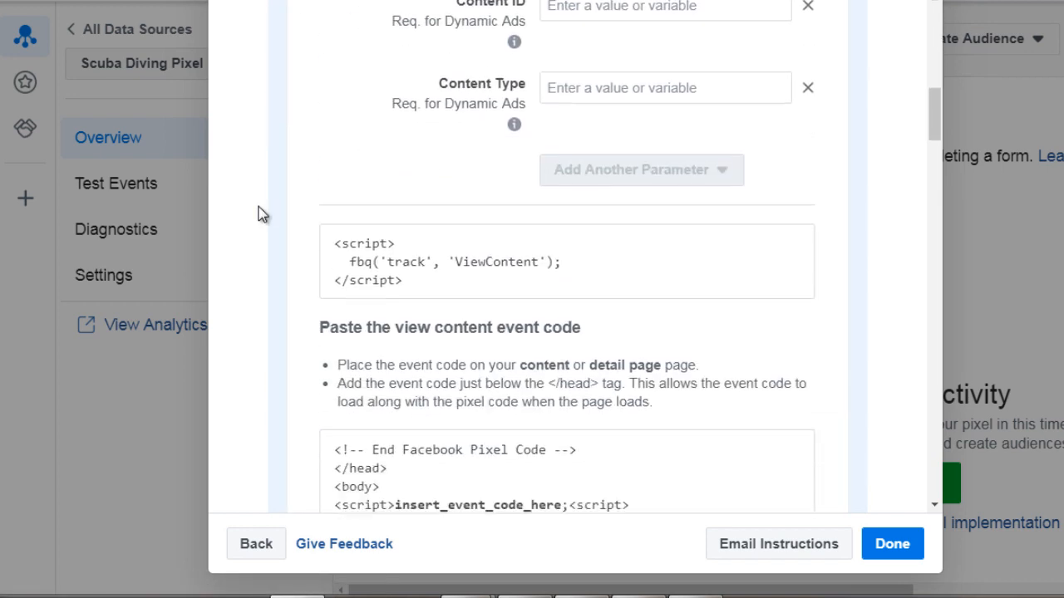
pyautogui.scroll(-3)
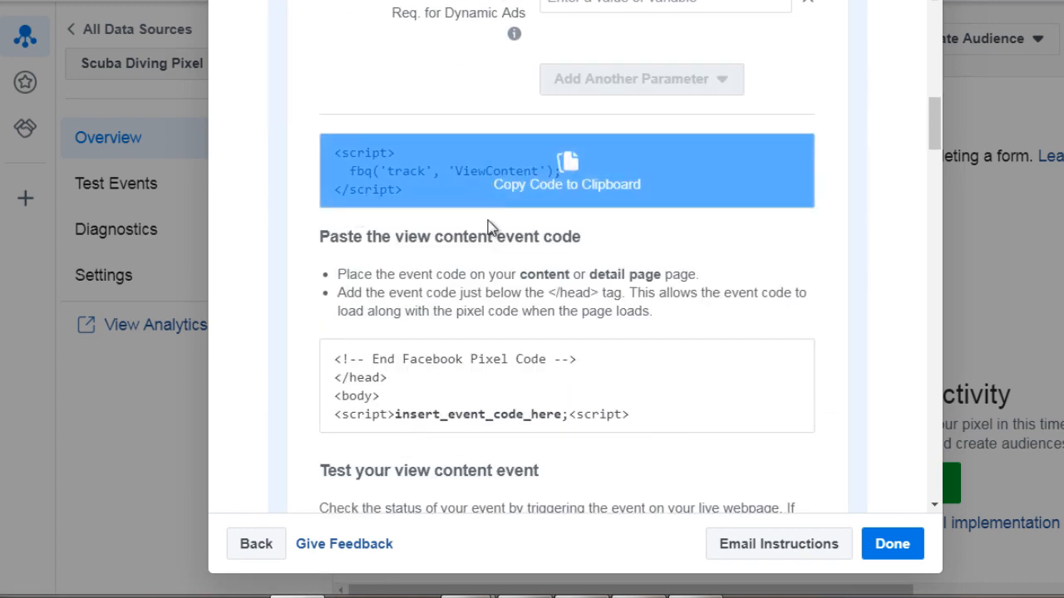
pyautogui.moveTo(499, 224)
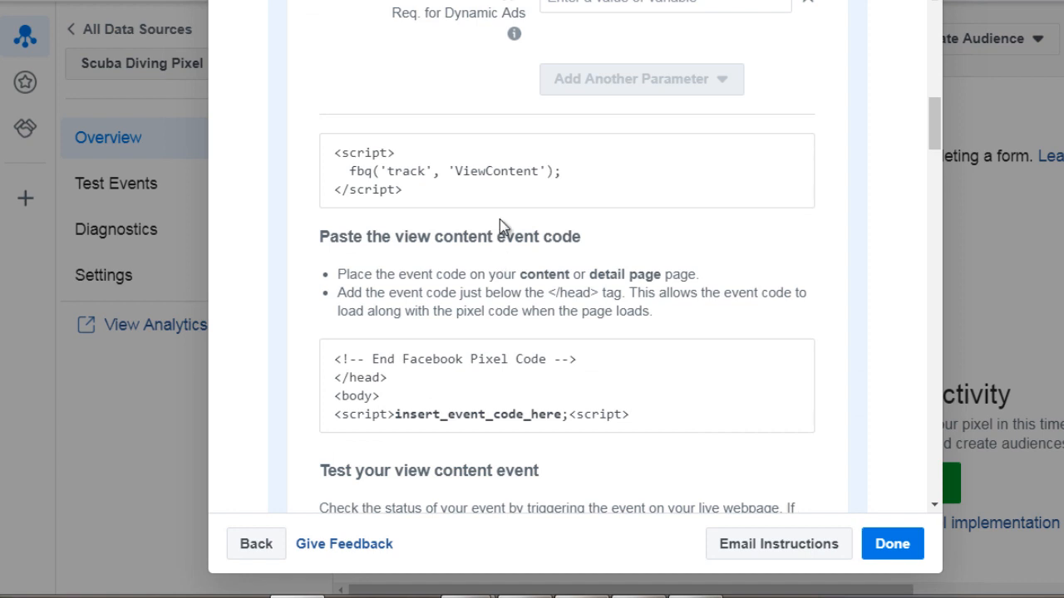
pyautogui.moveTo(390, 272)
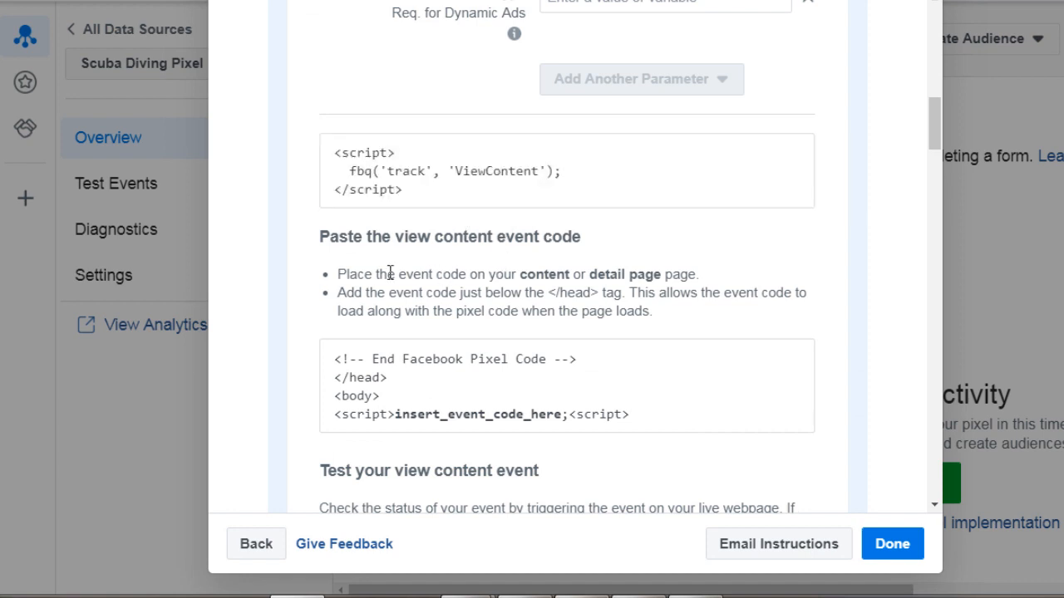
pyautogui.moveTo(290, 258)
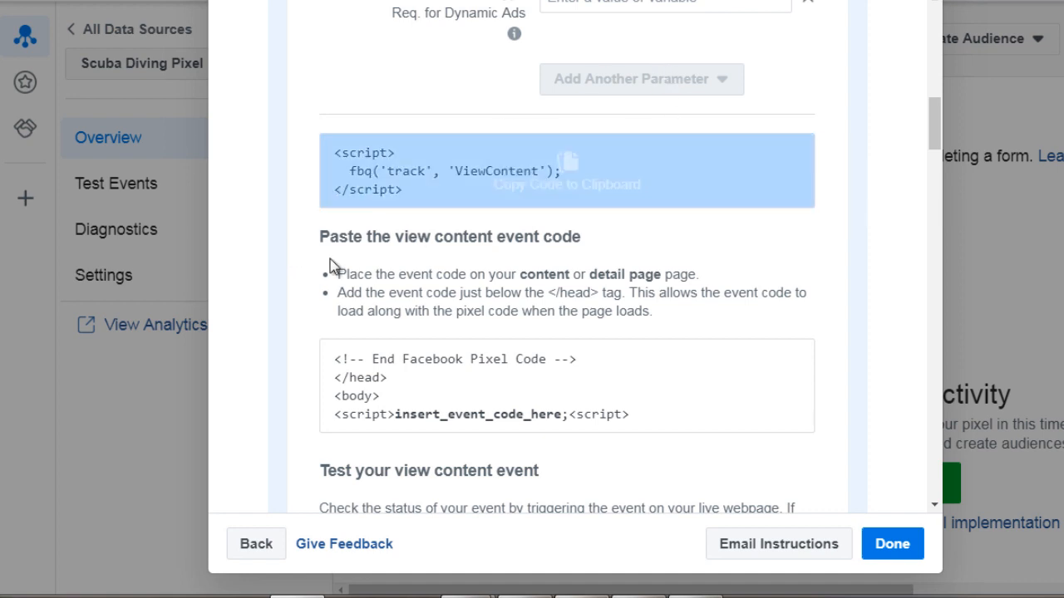
pyautogui.moveTo(323, 266)
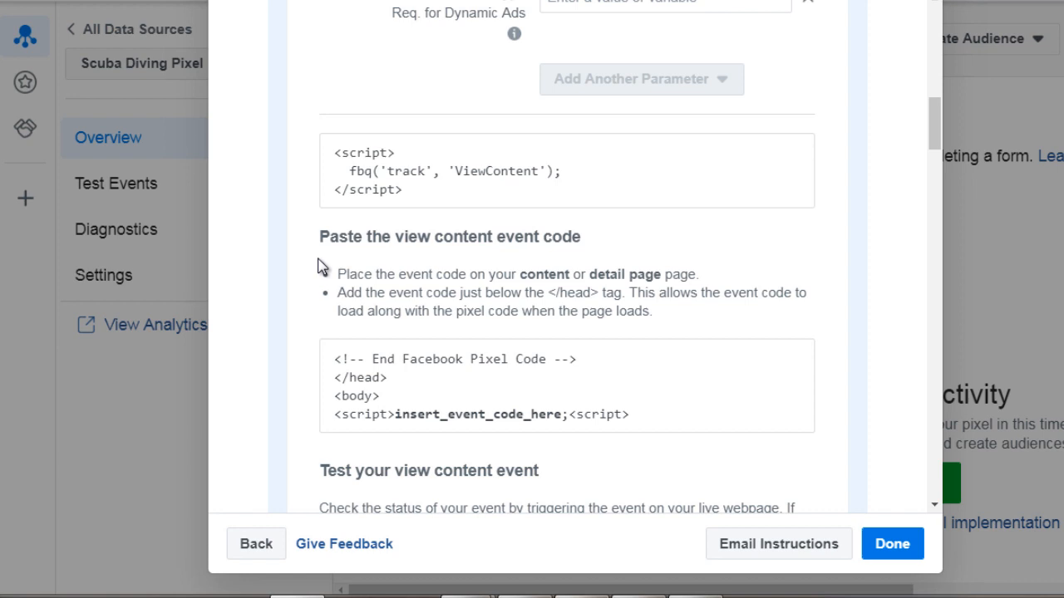
pyautogui.moveTo(297, 275)
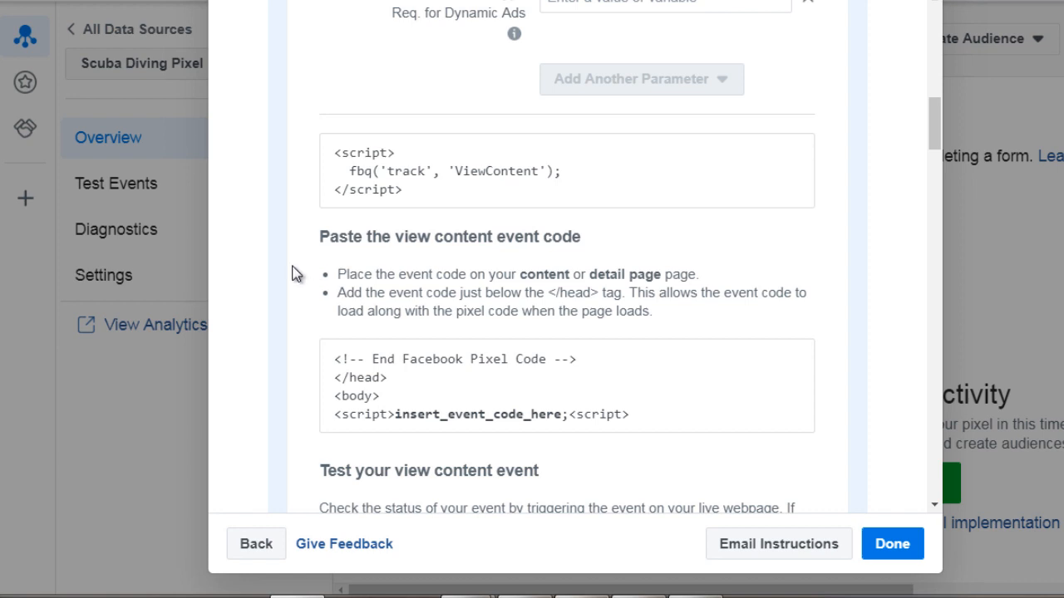